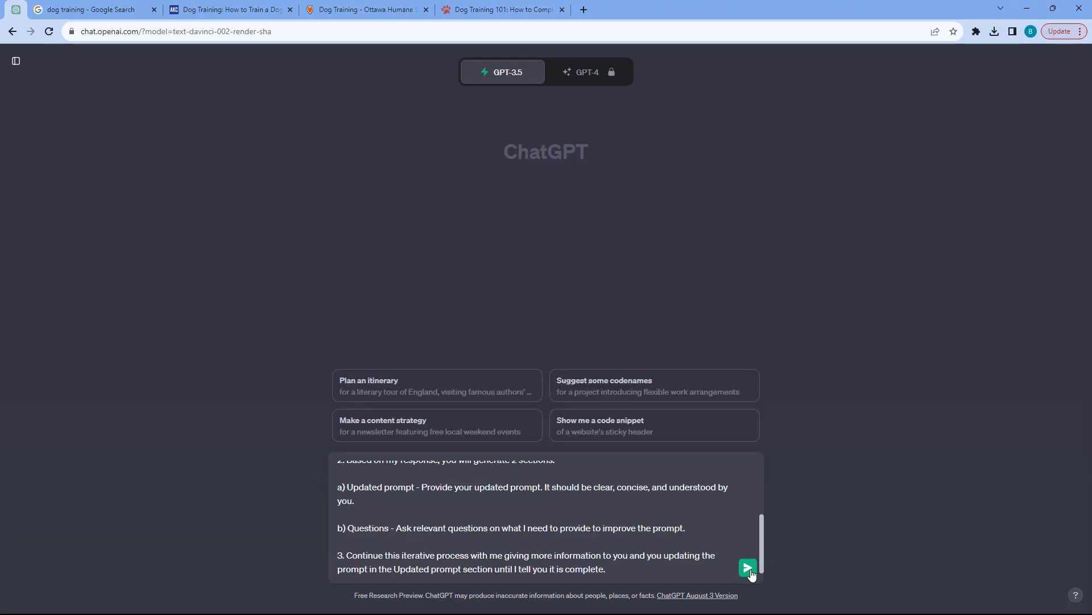
- Submit the prompt-generator instructions, then switch to the Google dog training results tab
{"action": "left_click", "coordinate": [748, 567]}
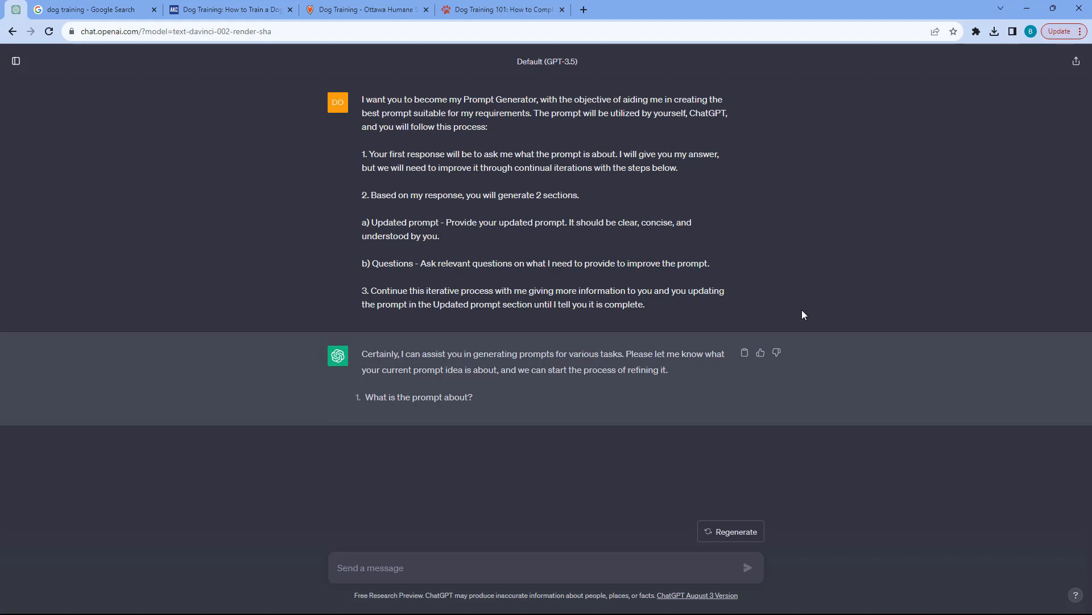
{"action": "mouse_move", "coordinate": [758, 271]}
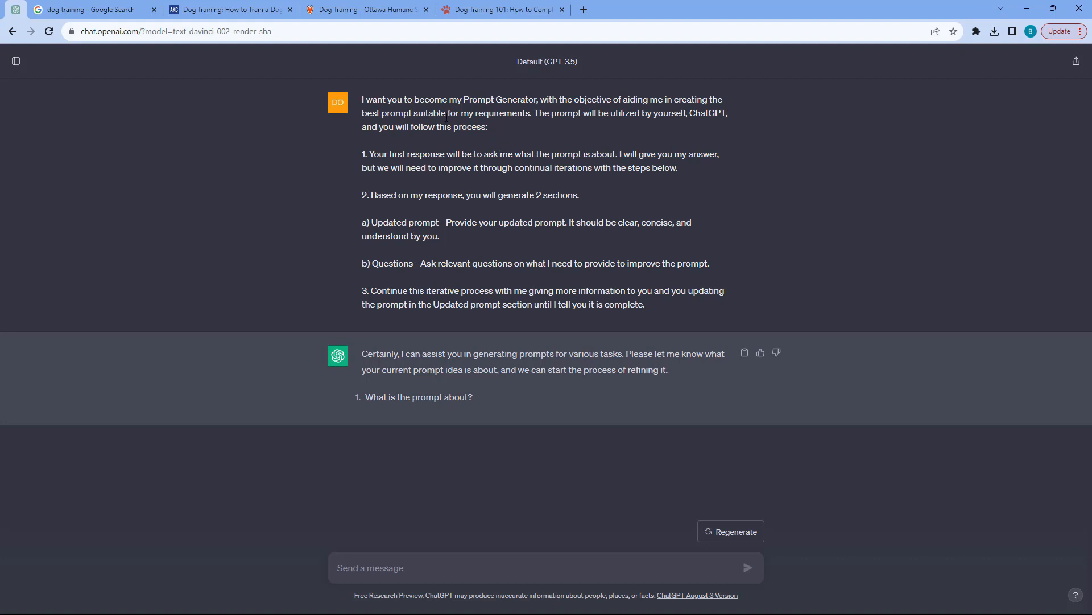
{"action": "mouse_move", "coordinate": [671, 306]}
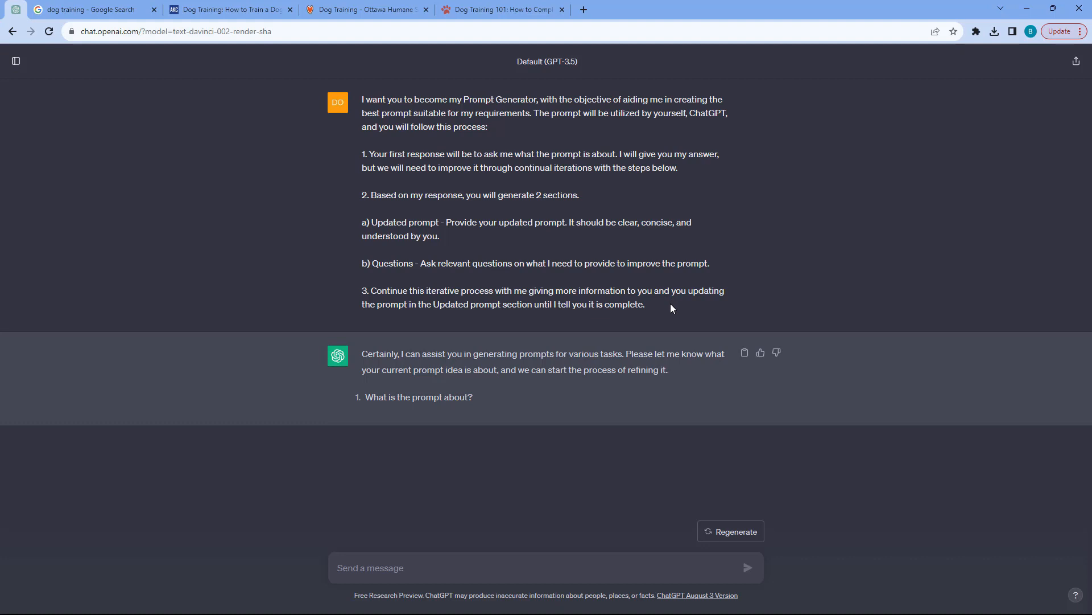
{"action": "mouse_move", "coordinate": [673, 289]}
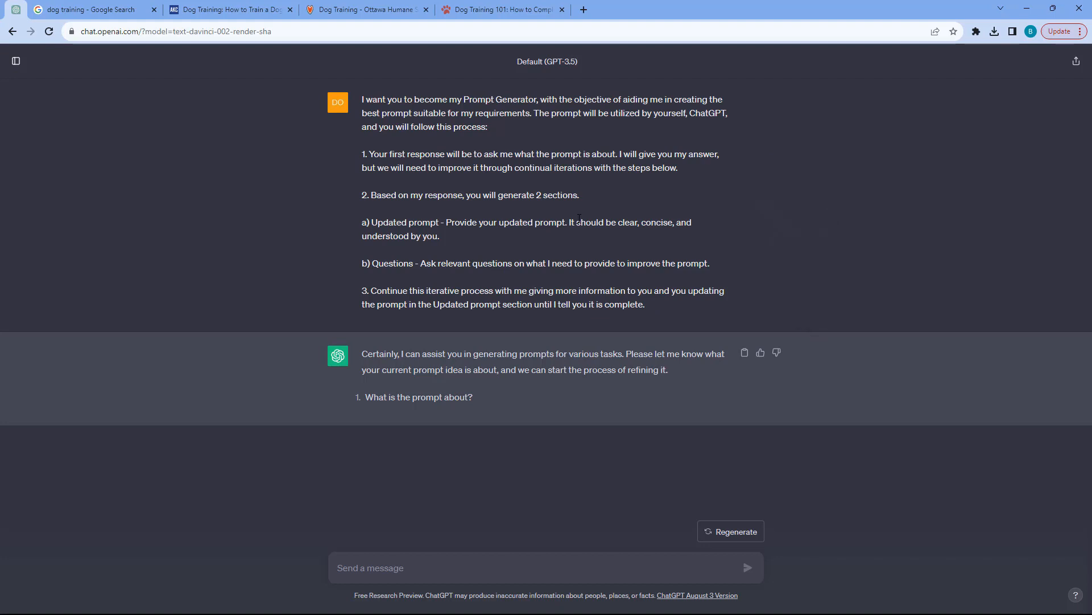
{"action": "mouse_move", "coordinate": [458, 509]}
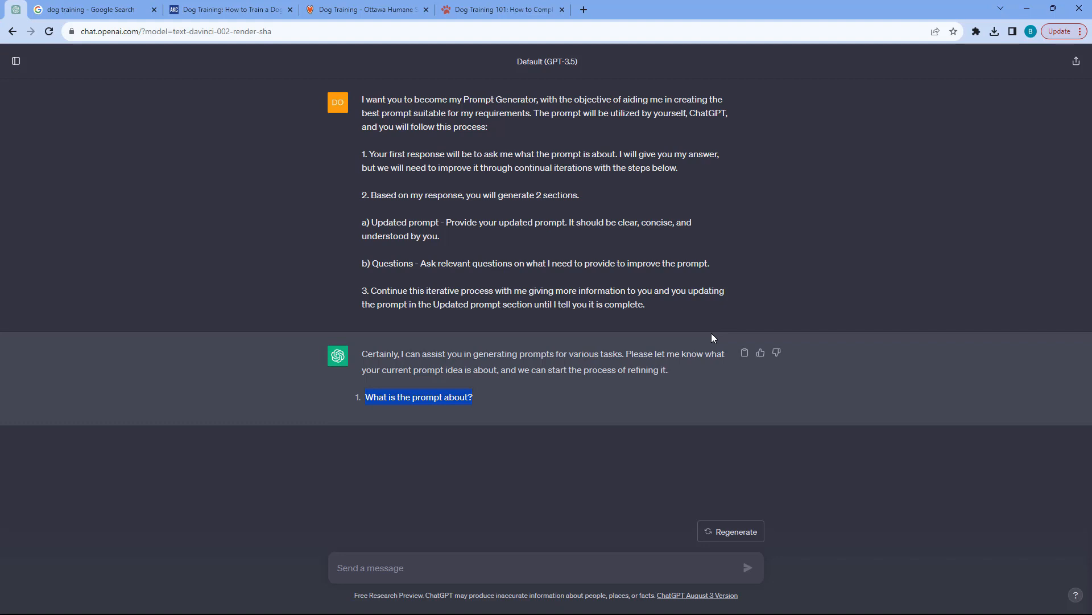
{"action": "left_click", "coordinate": [94, 9]}
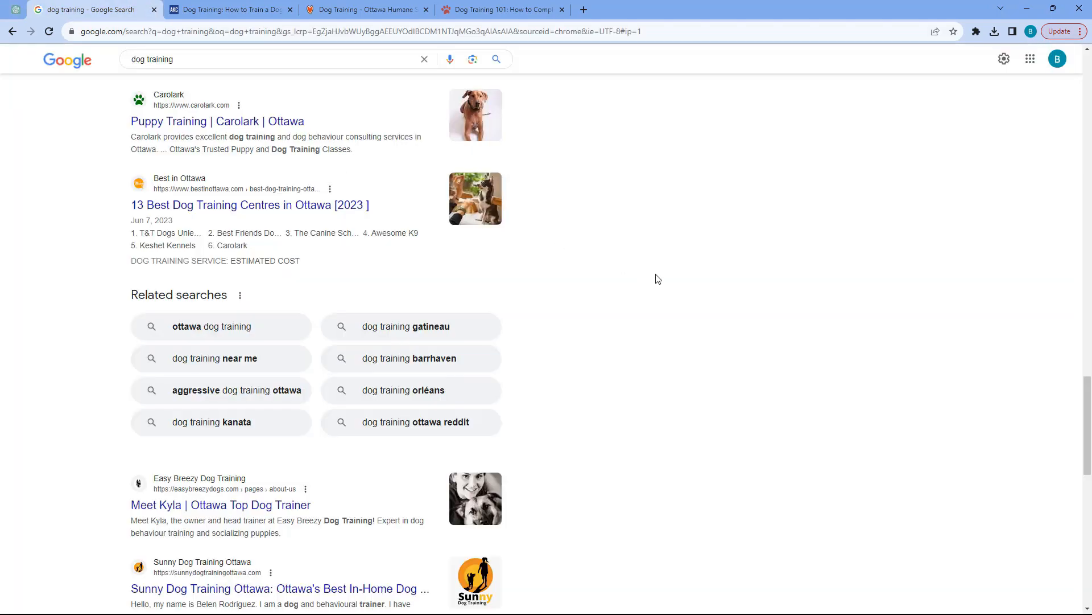
- Scroll through the local dog training search results on Google
{"action": "scroll", "scroll_direction": "up", "scroll_amount": 3}
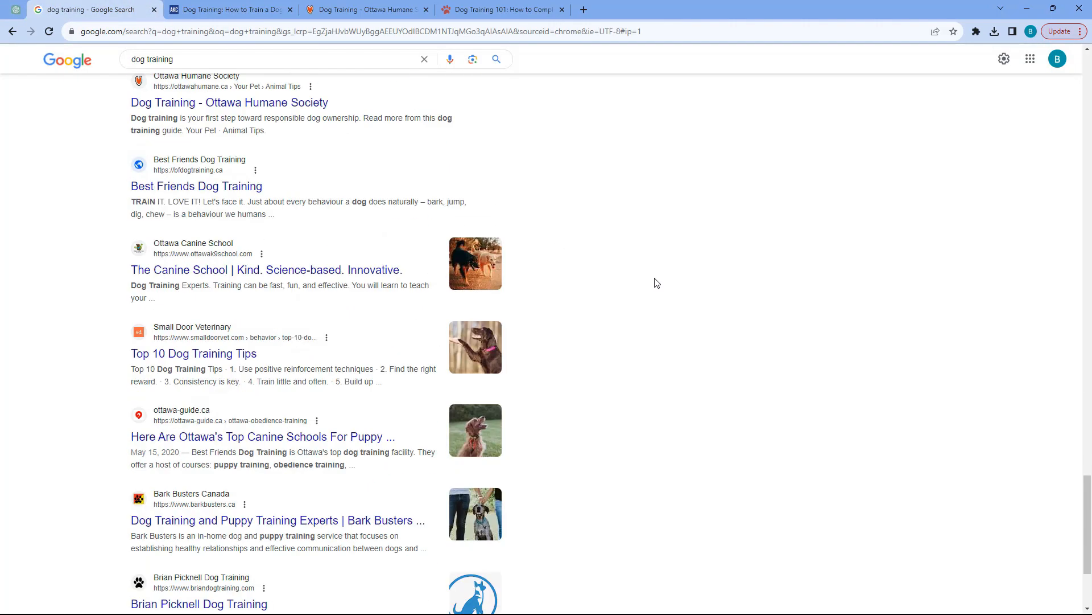
{"action": "scroll", "scroll_direction": "down", "scroll_amount": 3}
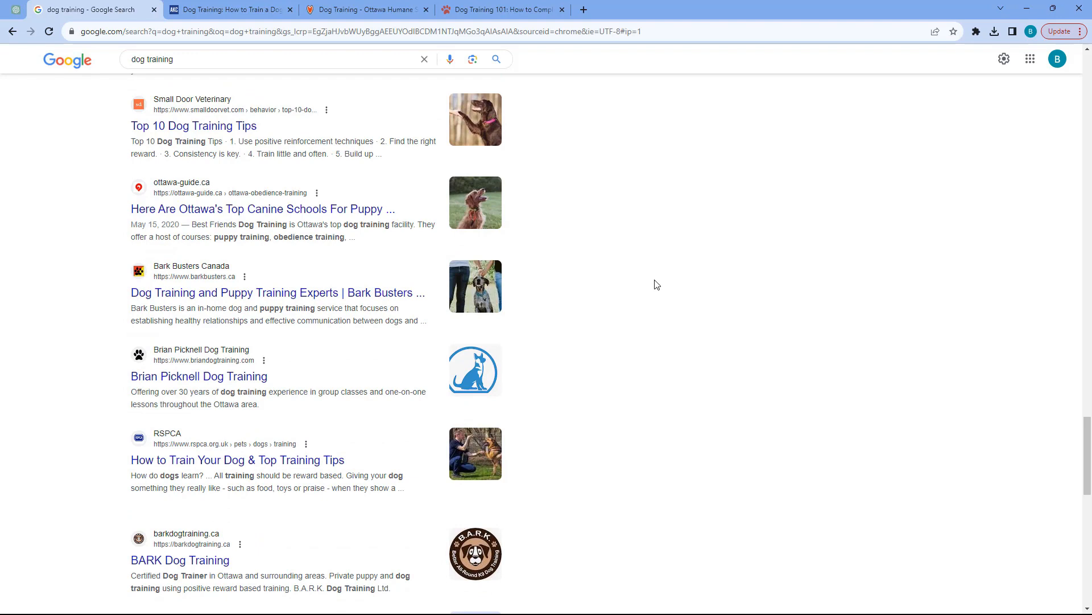
{"action": "scroll", "scroll_direction": "down", "scroll_amount": 3}
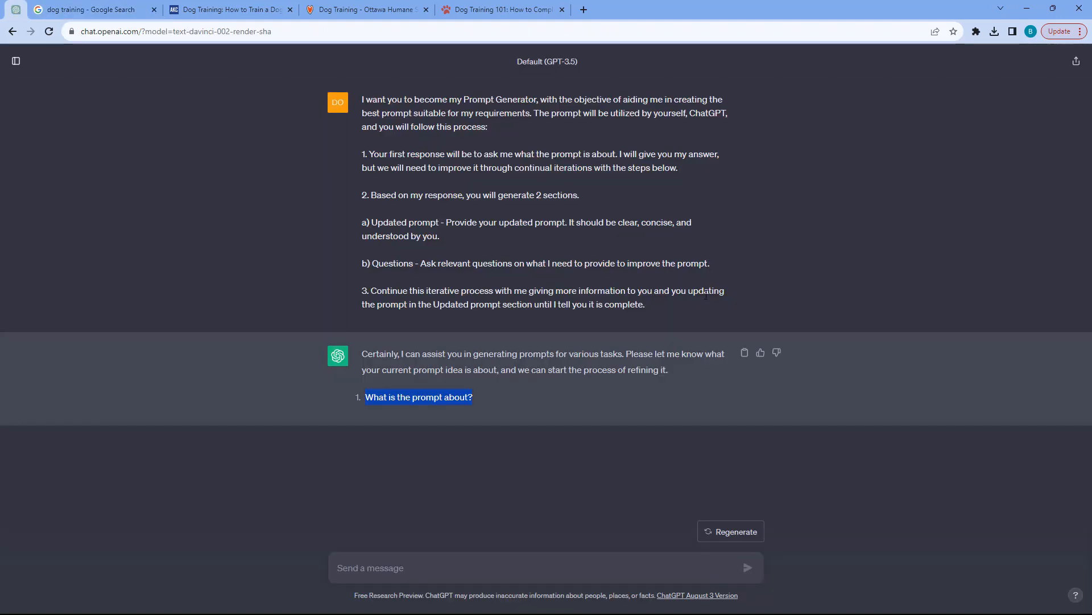
- Reply 'I want to train my corgi' and return to the Google results tab
{"action": "left_click", "coordinate": [578, 567]}
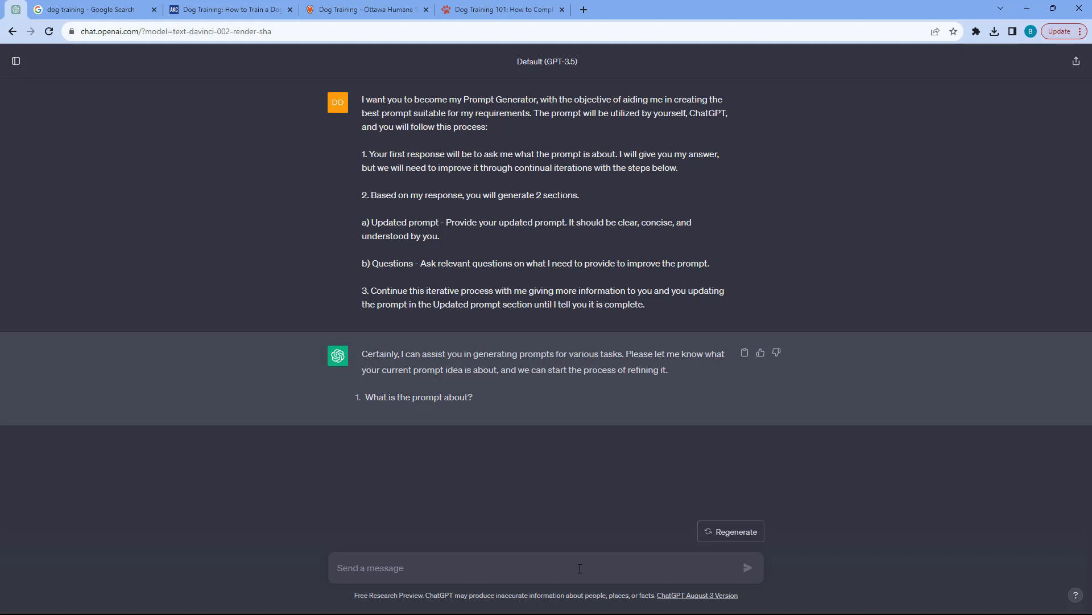
{"action": "mouse_move", "coordinate": [486, 402]}
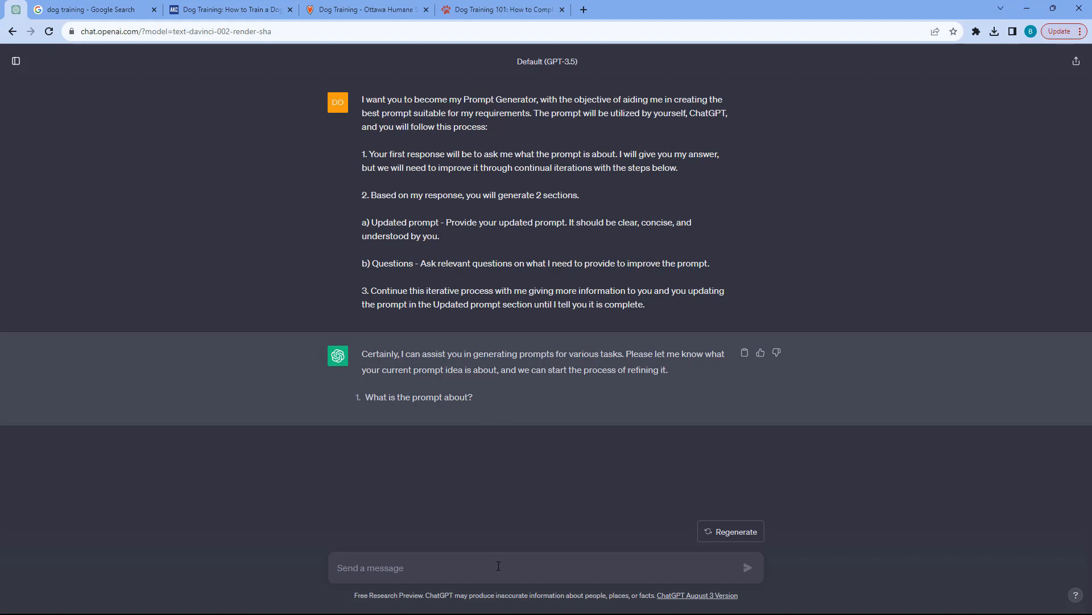
{"action": "type", "text": "I want ot"}
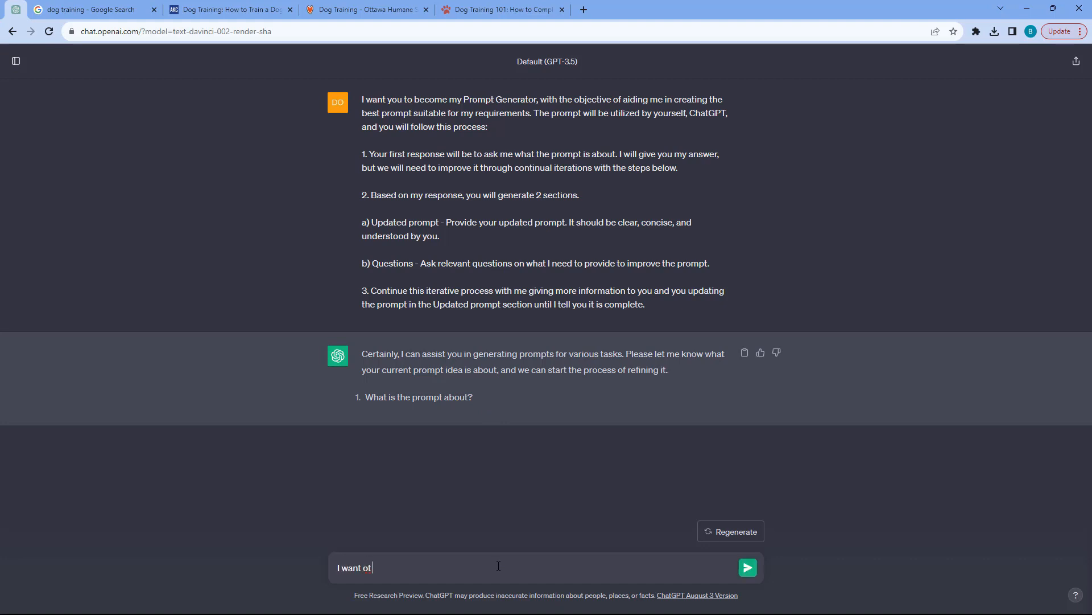
{"action": "left_click", "coordinate": [746, 566]}
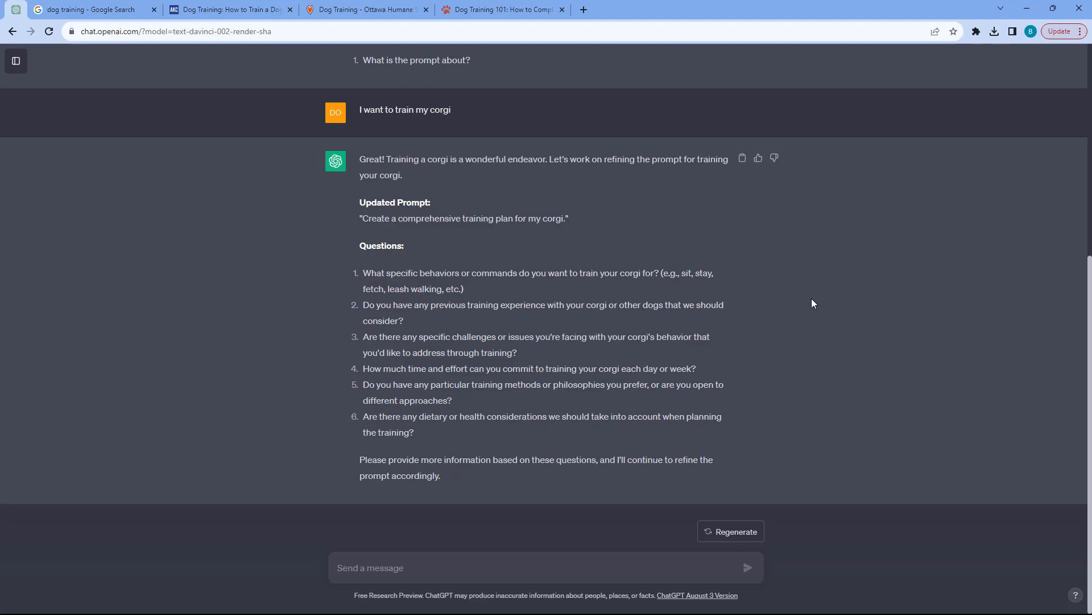
{"action": "left_click", "coordinate": [95, 9]}
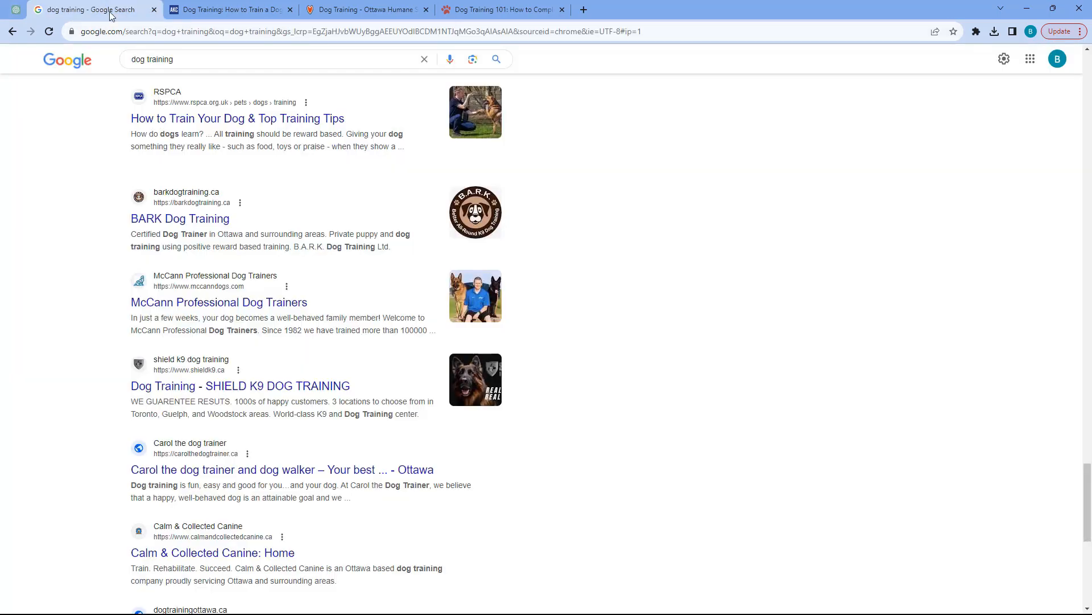
{"action": "mouse_move", "coordinate": [731, 219]}
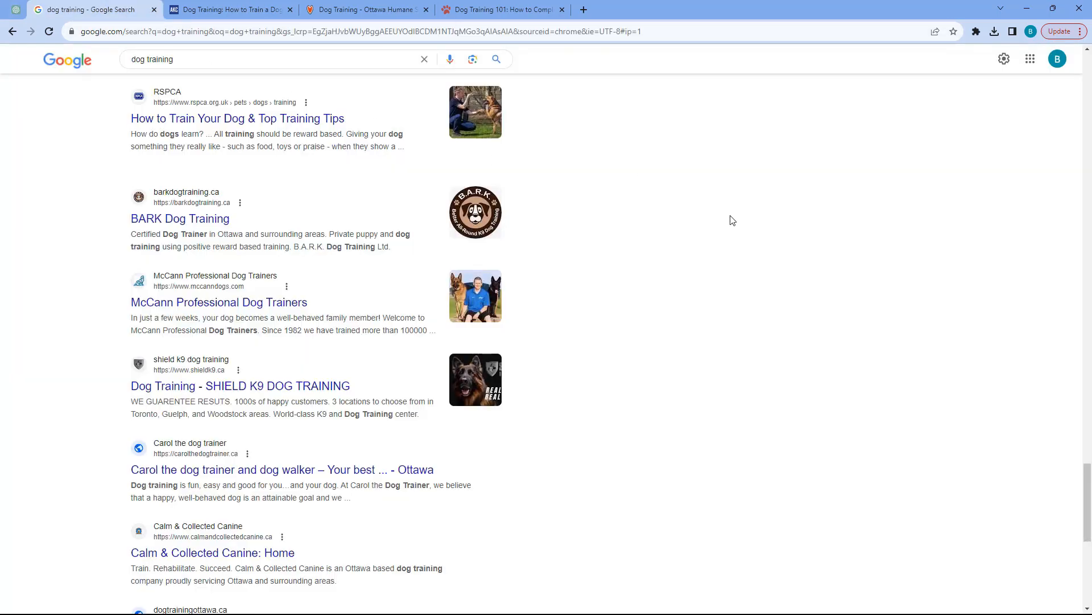
{"action": "mouse_move", "coordinate": [729, 222]}
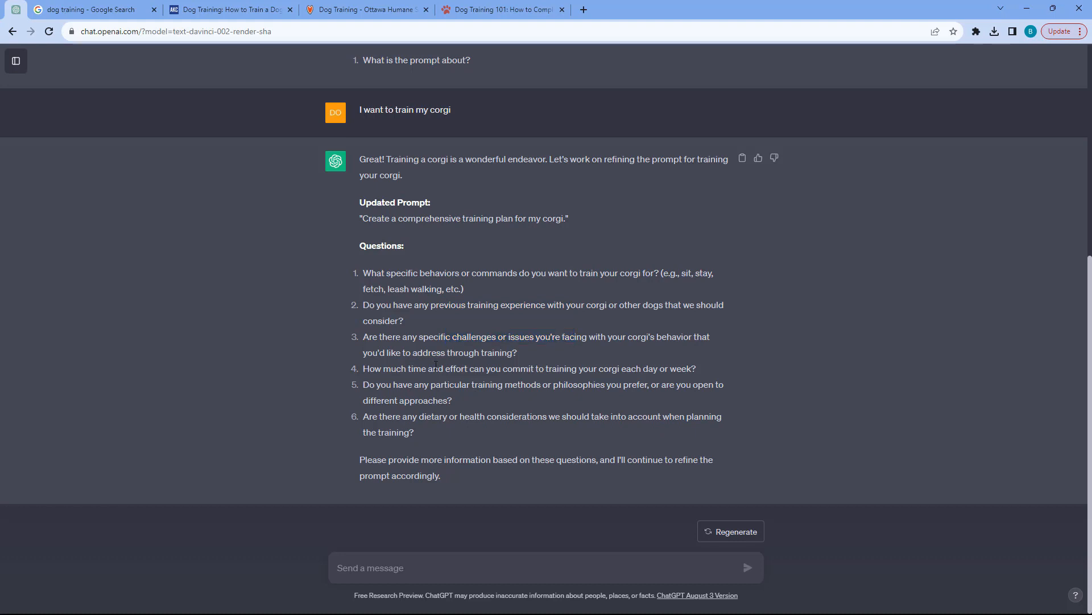
{"action": "mouse_move", "coordinate": [561, 357]}
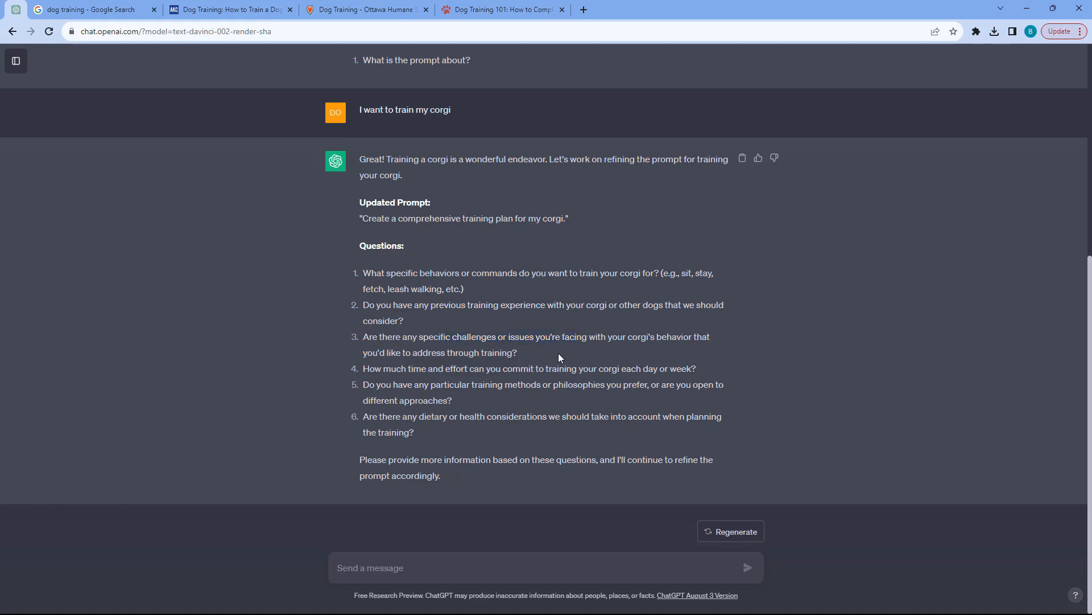
{"action": "mouse_move", "coordinate": [592, 396]}
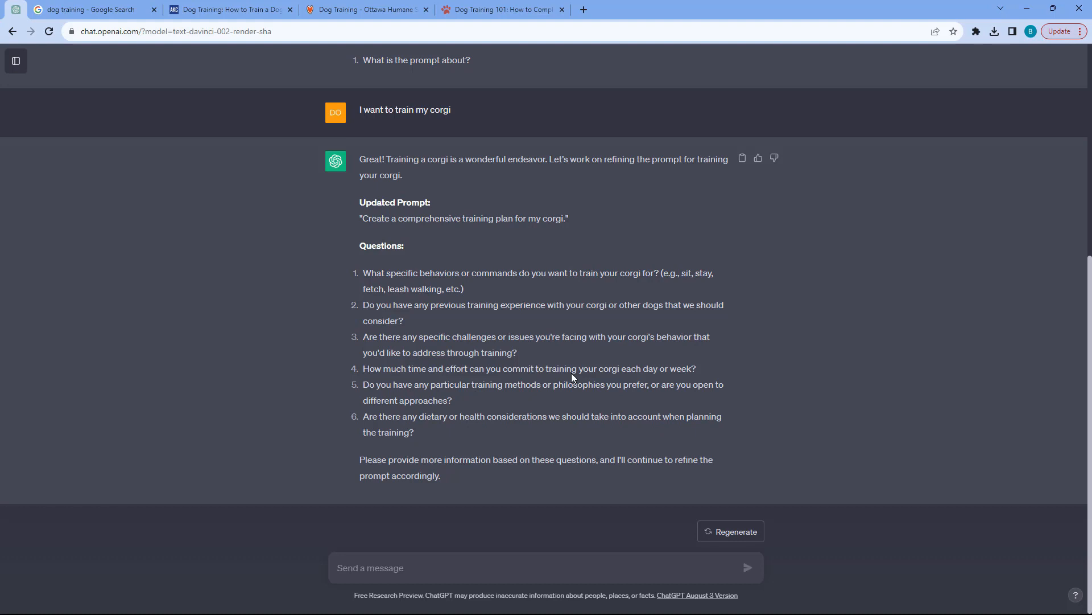
{"action": "mouse_move", "coordinate": [529, 533]}
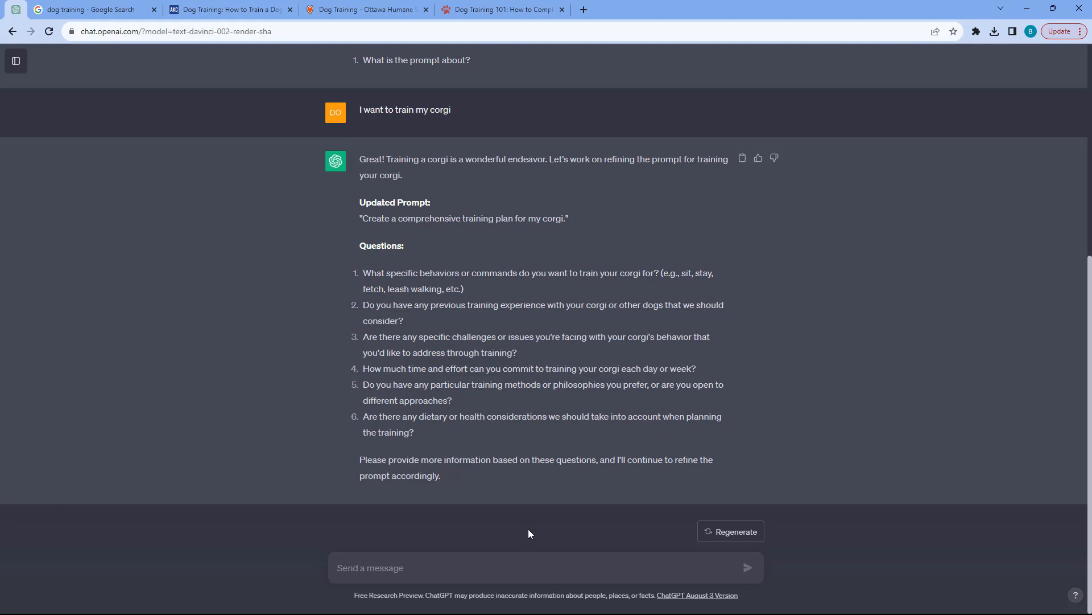
{"action": "left_click", "coordinate": [521, 567]}
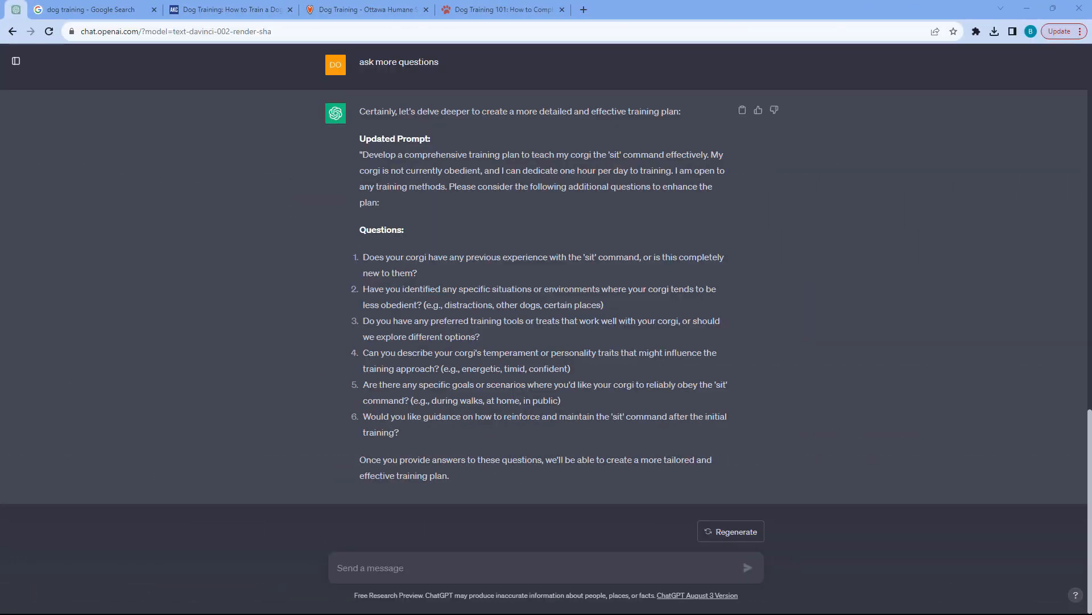
{"action": "mouse_move", "coordinate": [861, 227]}
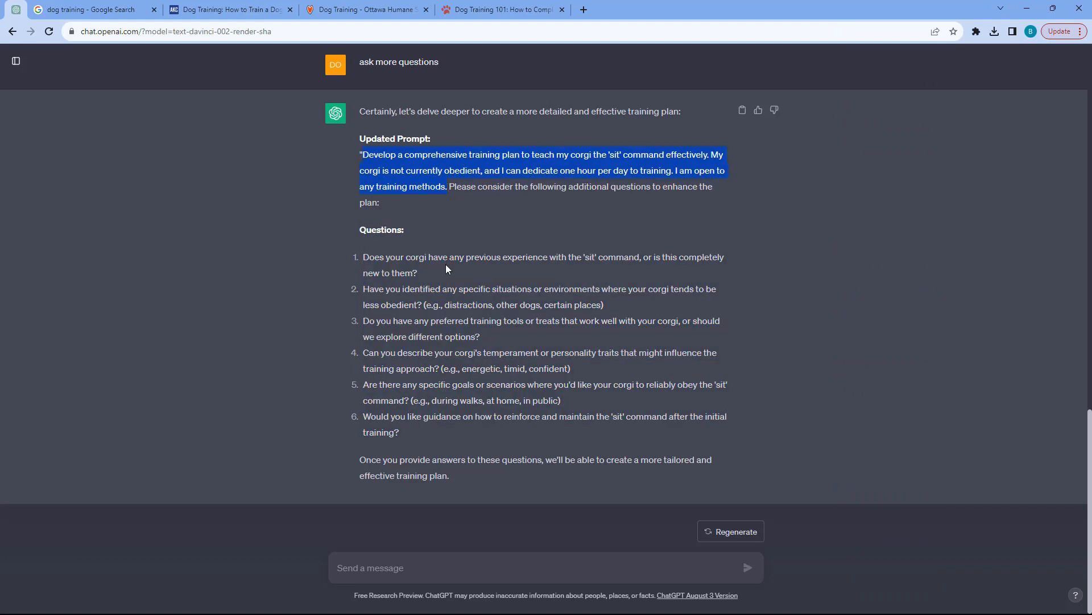
{"action": "mouse_move", "coordinate": [471, 315]}
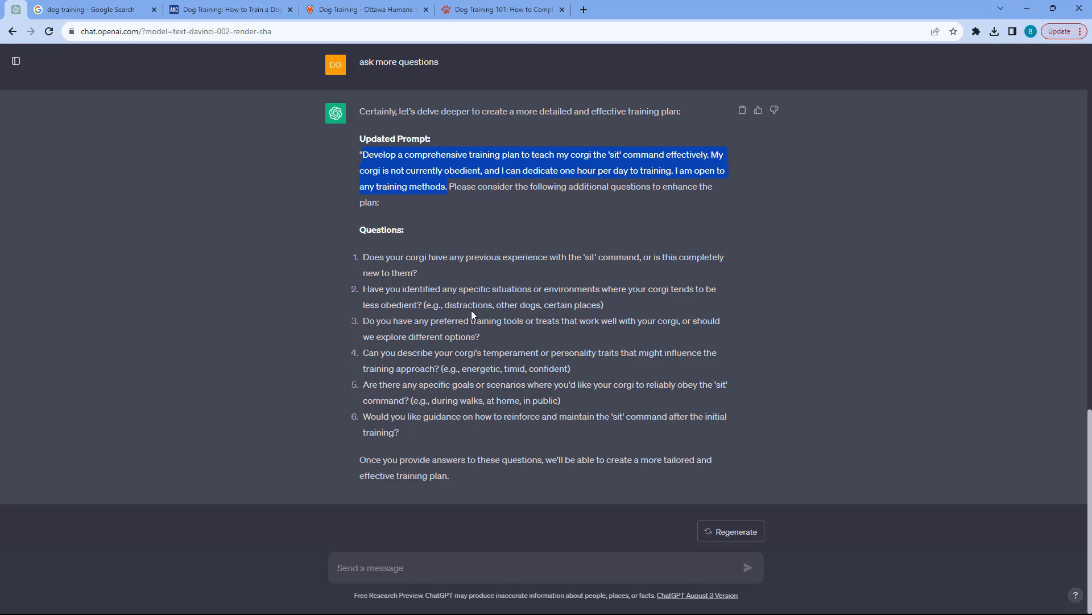
- Send 'ask more questions' to get a refined 'sit' prompt and new questions
{"action": "left_click", "coordinate": [456, 566]}
{"action": "type", "text": "no experience, distractions when outside, treats work well, energetic, in public, yes"}
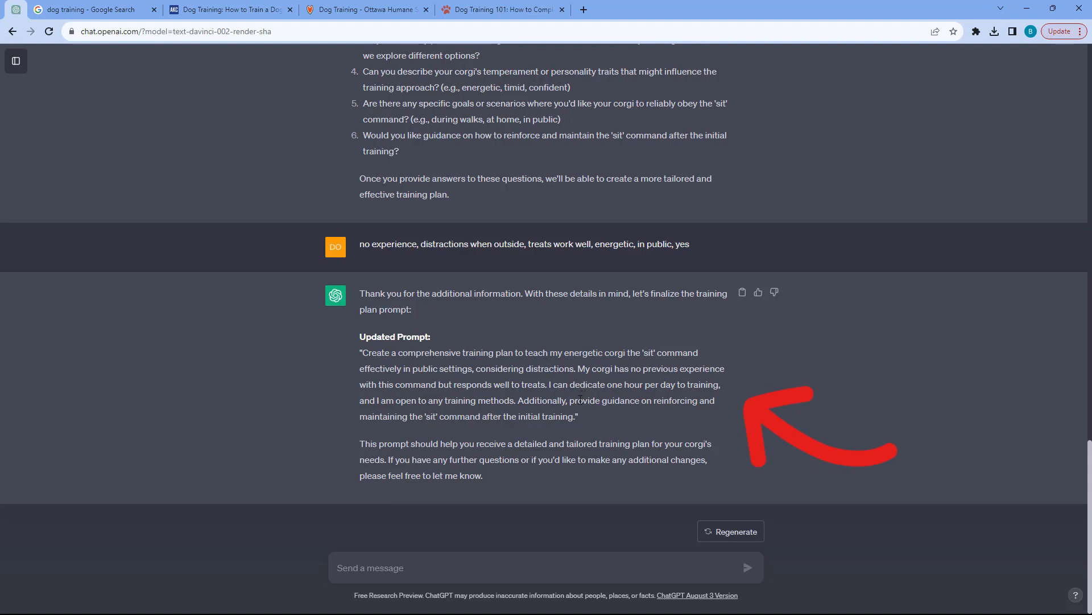
{"action": "mouse_move", "coordinate": [594, 415]}
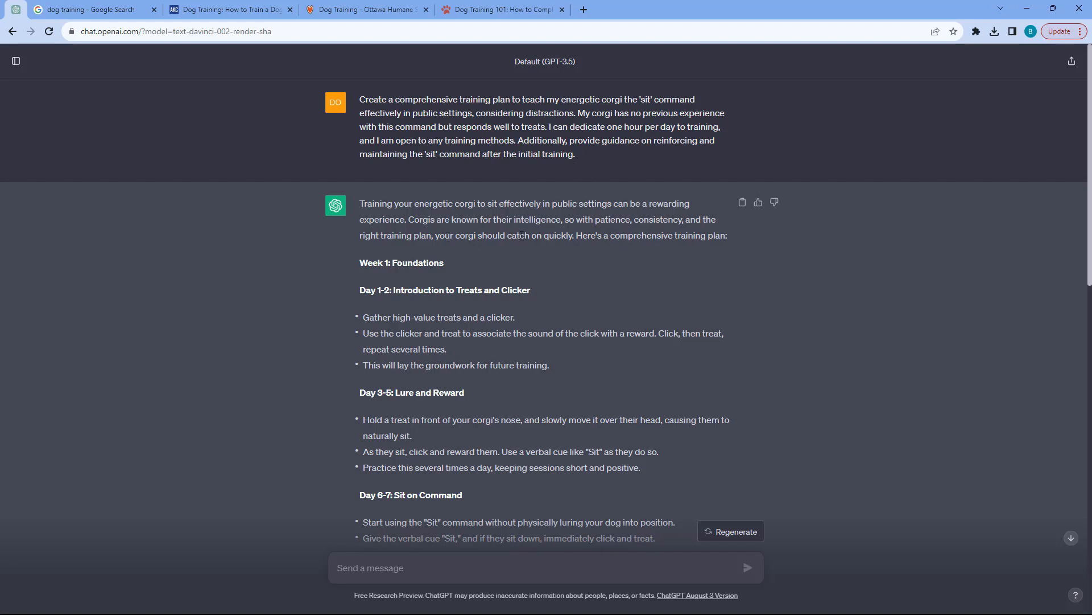
- Scroll from the Day 1-2 section down to the closing reinforcement and maintenance advice
{"action": "scroll", "scroll_direction": "down", "scroll_amount": 3}
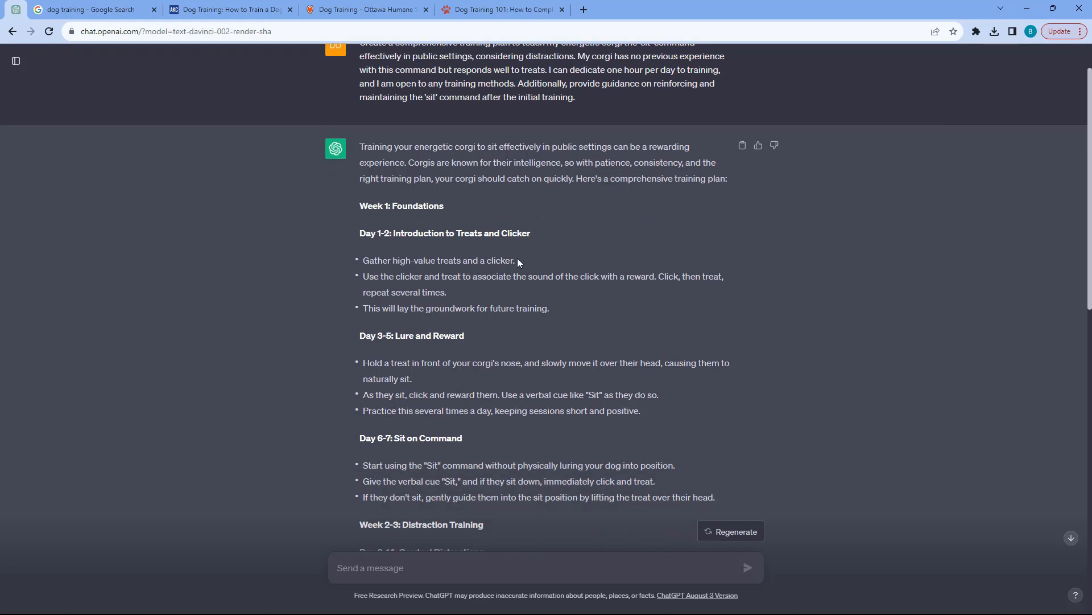
{"action": "scroll", "scroll_direction": "down", "scroll_amount": 3}
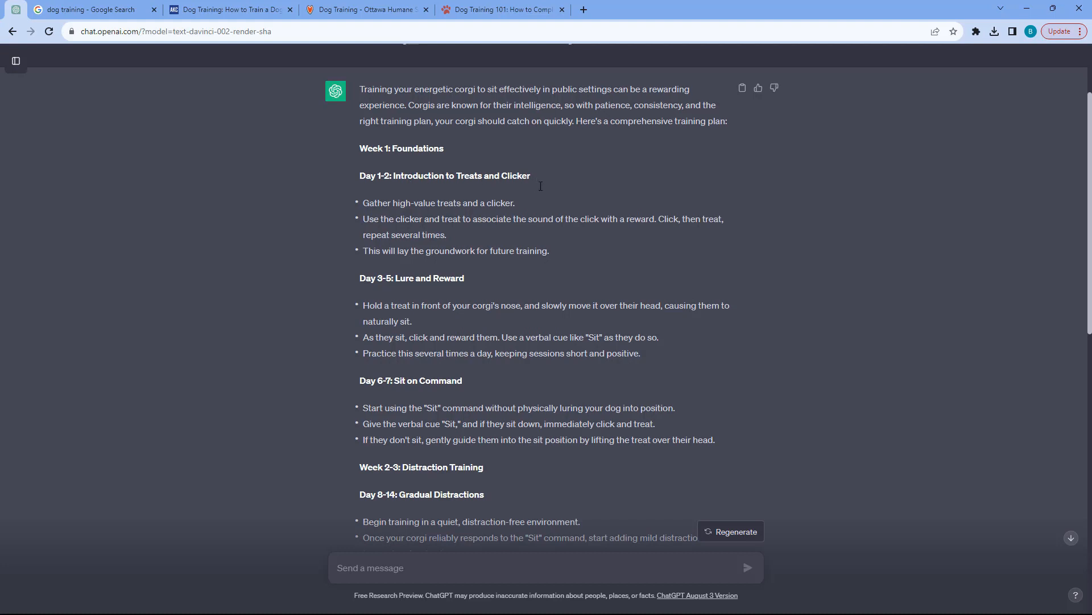
{"action": "scroll", "scroll_direction": "down", "scroll_amount": 3}
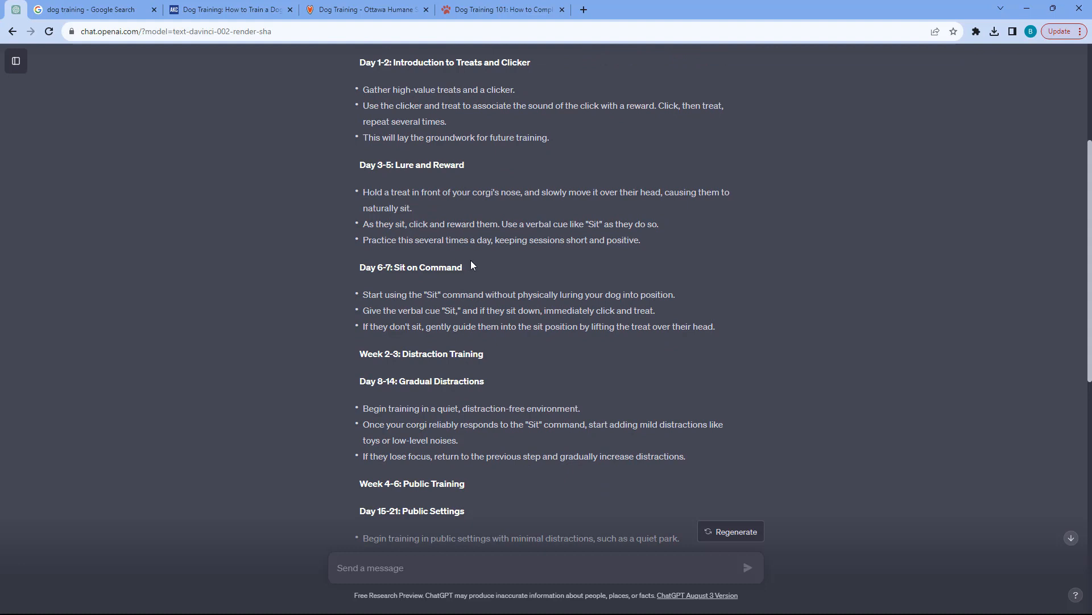
{"action": "scroll", "scroll_direction": "down", "scroll_amount": 3}
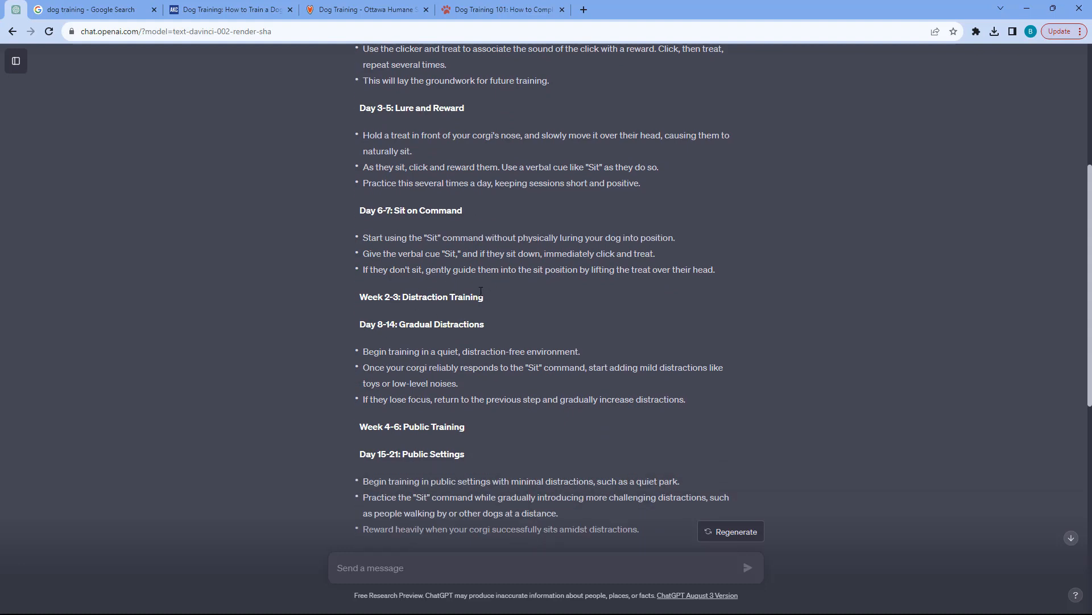
{"action": "scroll", "scroll_direction": "down", "scroll_amount": 3}
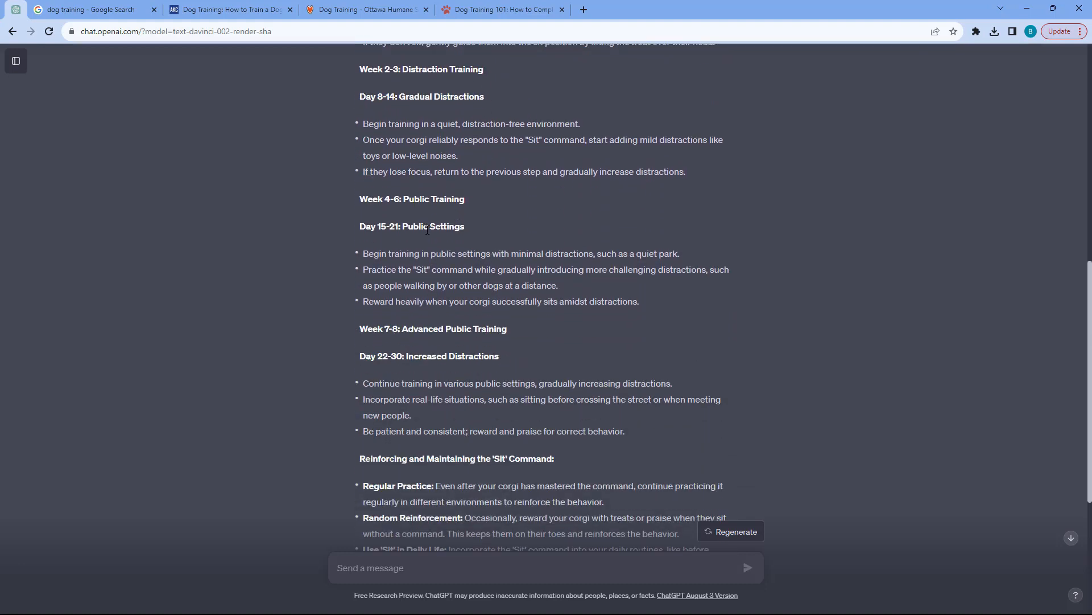
{"action": "scroll", "scroll_direction": "down", "scroll_amount": 3}
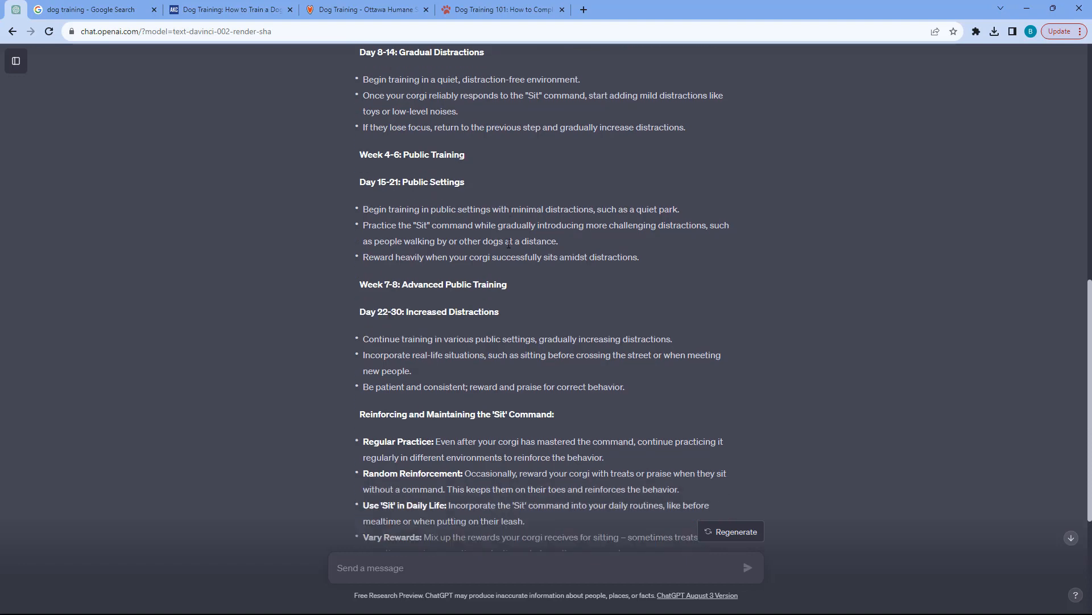
{"action": "scroll", "scroll_direction": "down", "scroll_amount": 3}
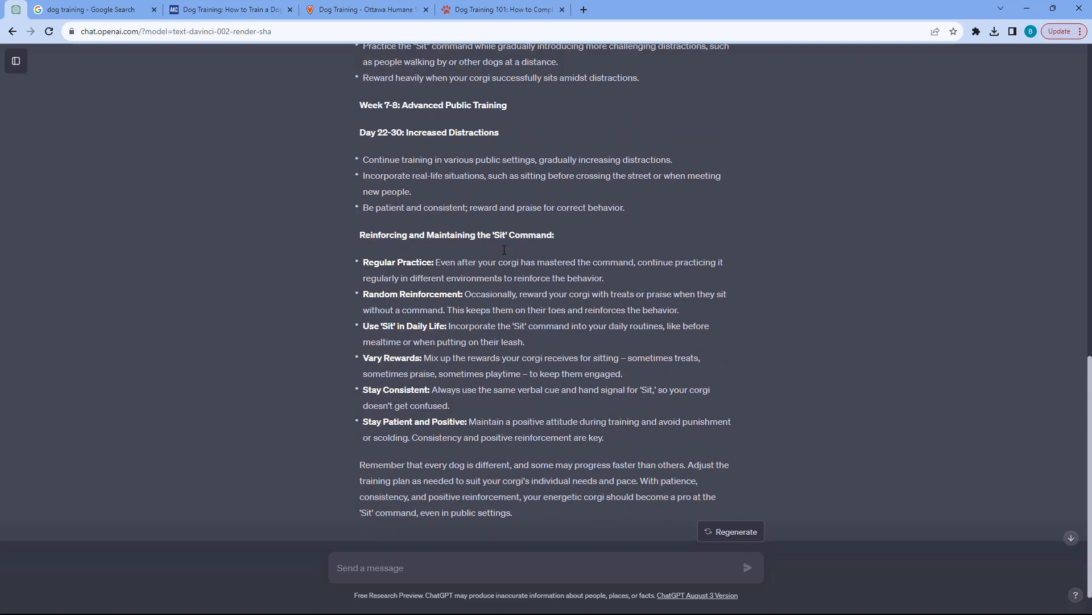
{"action": "scroll", "scroll_direction": "up", "scroll_amount": 3}
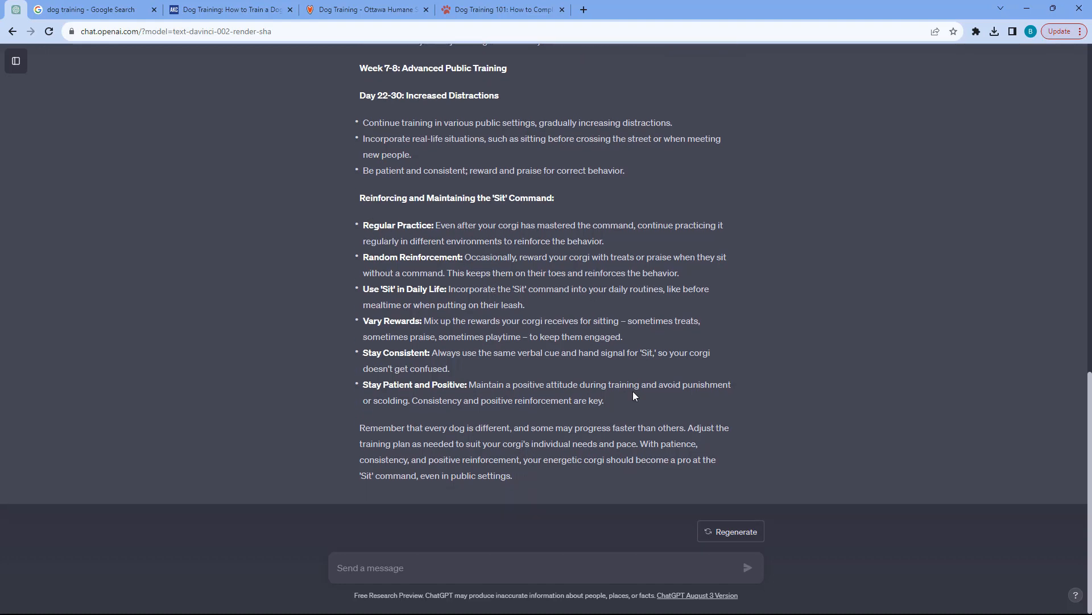
{"action": "mouse_move", "coordinate": [786, 387]}
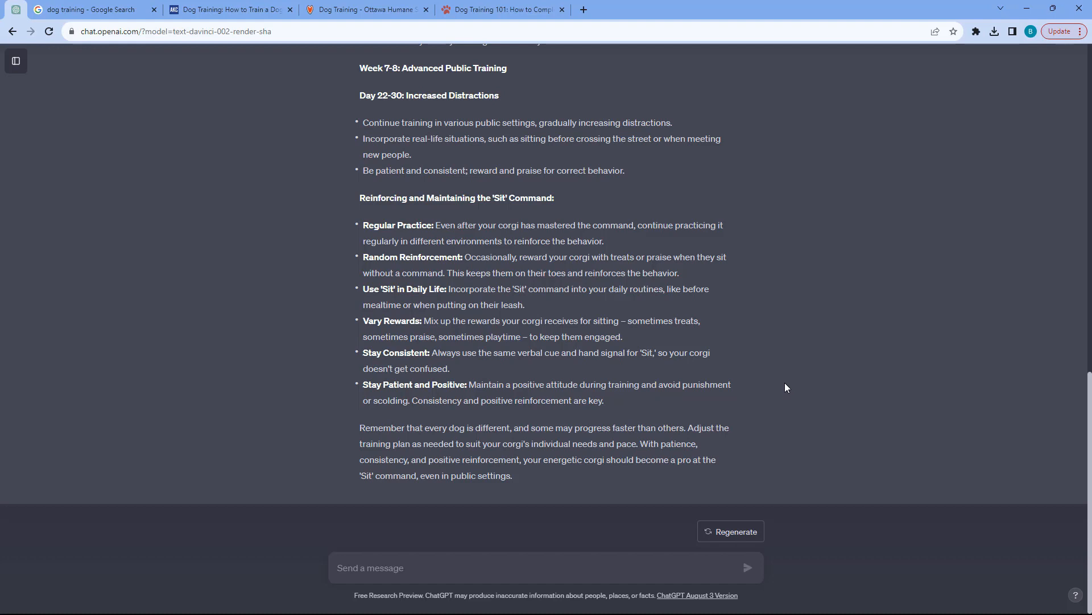
{"action": "mouse_move", "coordinate": [781, 383]}
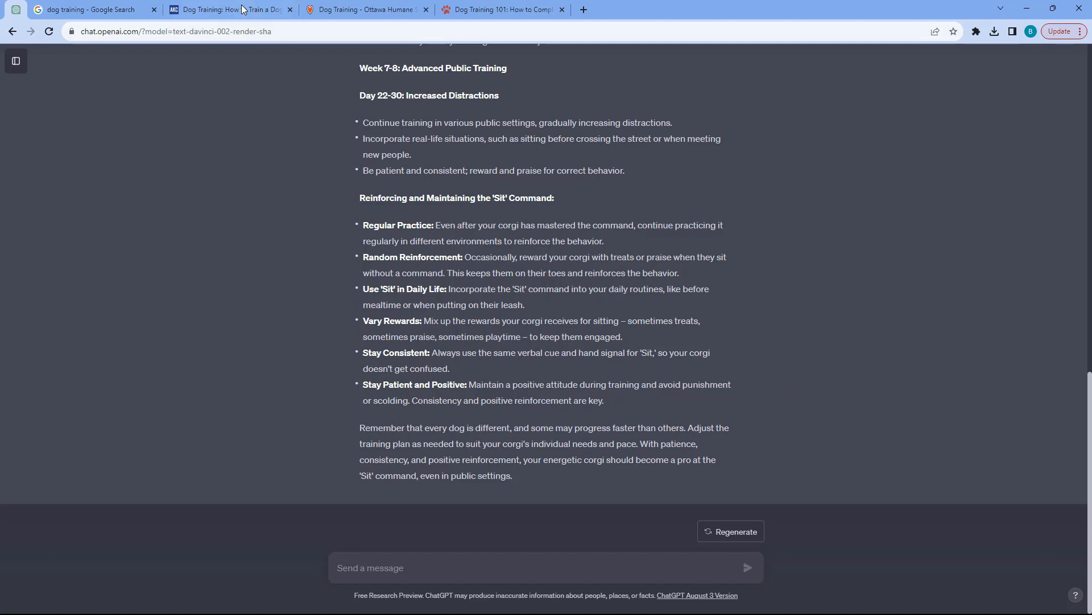
{"action": "left_click", "coordinate": [230, 9]}
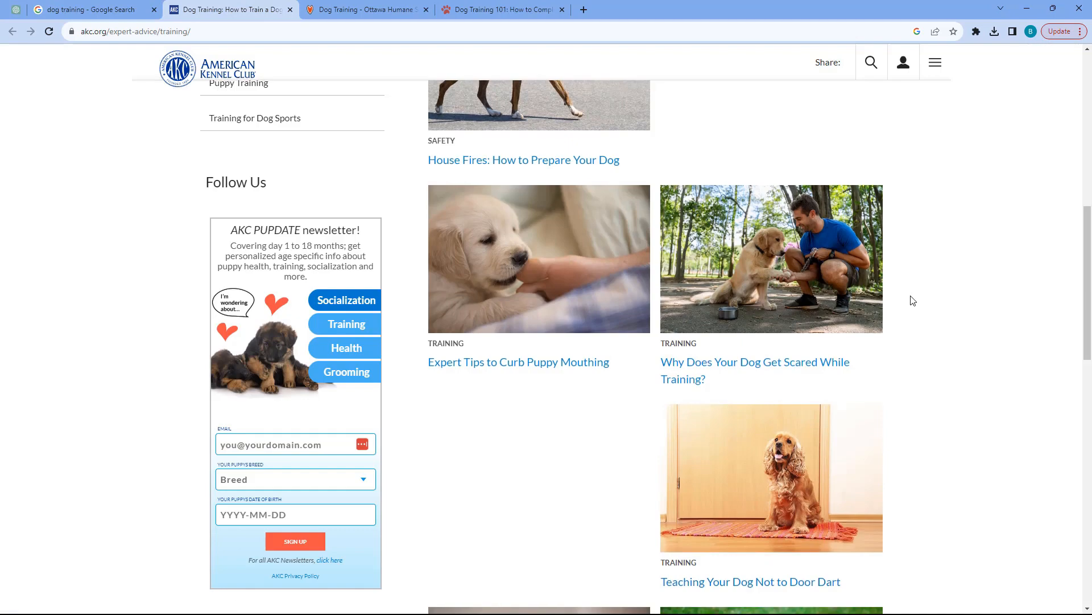
{"action": "scroll", "scroll_direction": "up", "scroll_amount": 3}
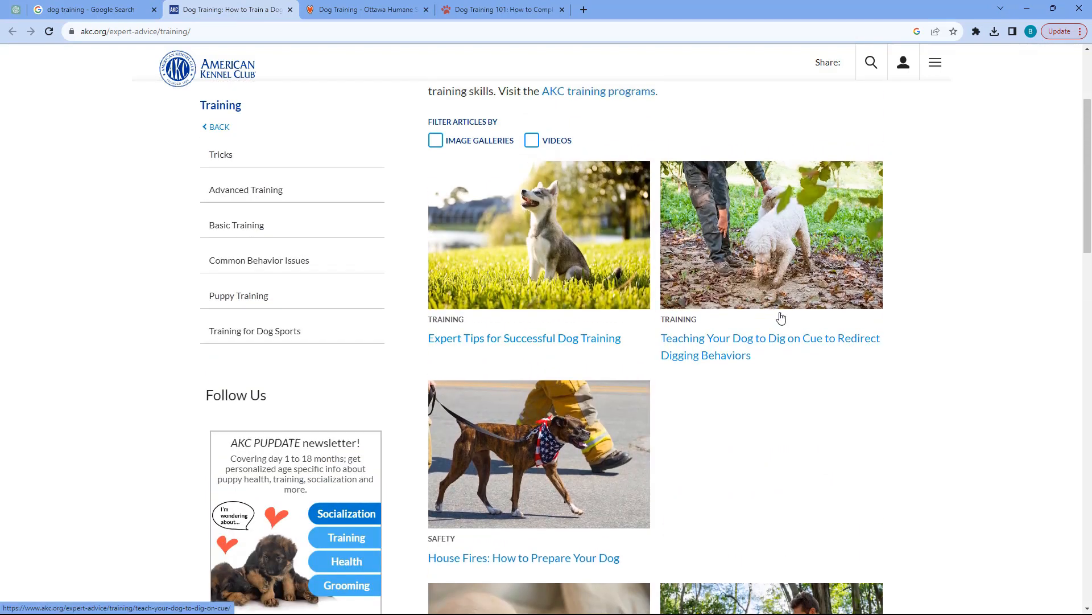
{"action": "scroll", "scroll_direction": "down", "scroll_amount": 3}
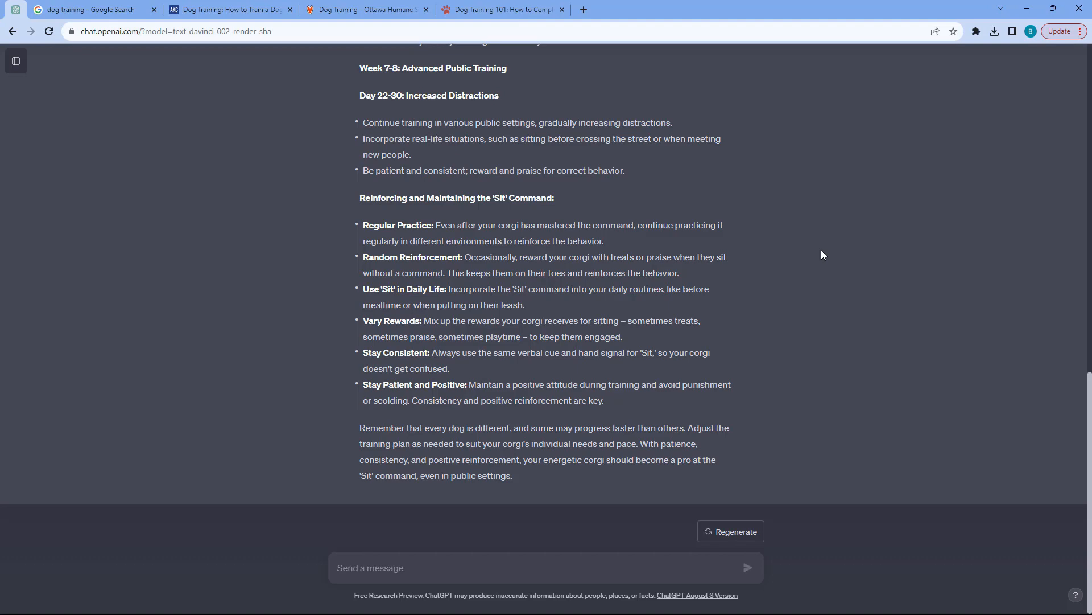
- Scroll up to the original prompt, then back down through the plan to its end
{"action": "scroll", "scroll_direction": "up", "scroll_amount": 3}
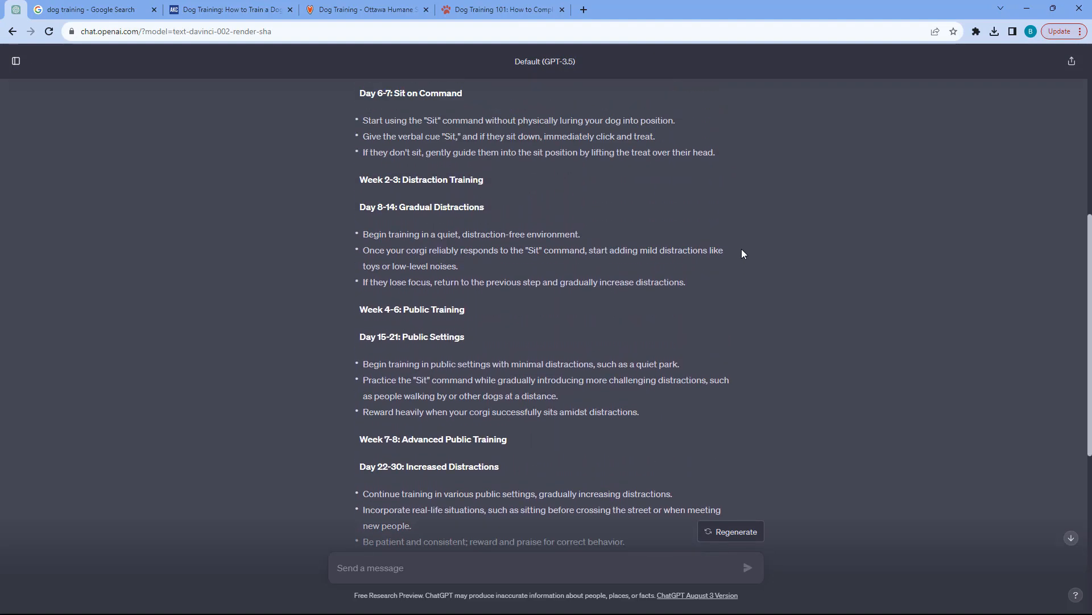
{"action": "scroll", "scroll_direction": "up", "scroll_amount": 3}
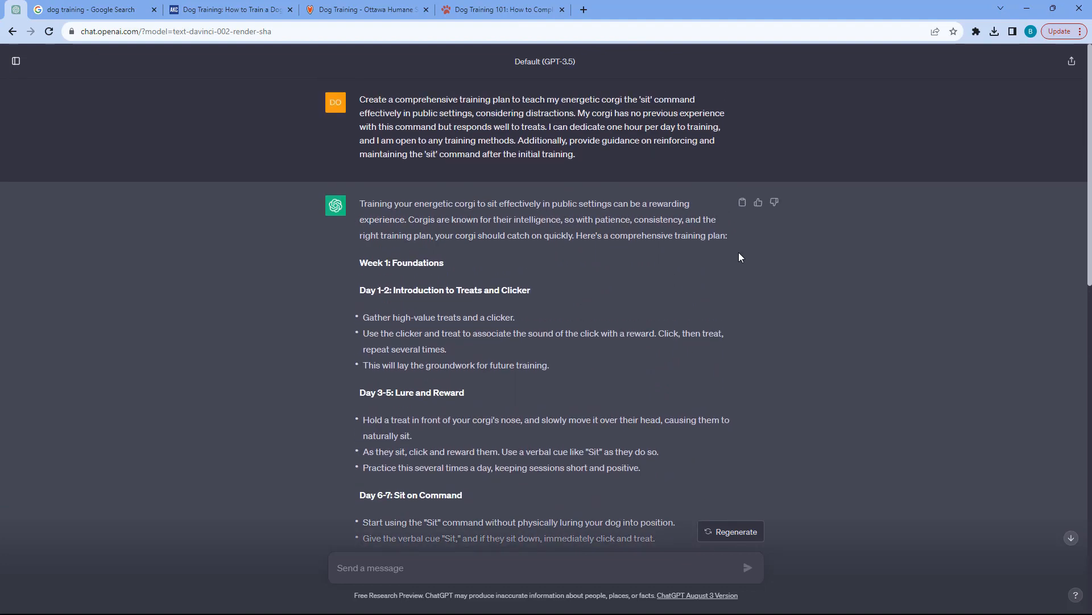
{"action": "mouse_move", "coordinate": [709, 280]}
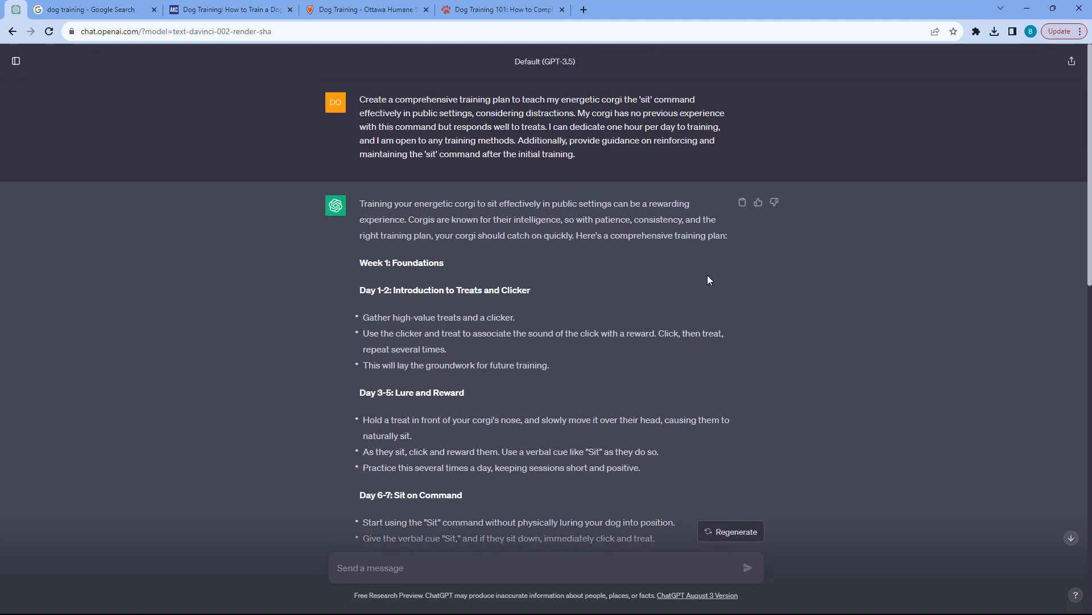
{"action": "scroll", "scroll_direction": "down", "scroll_amount": 3}
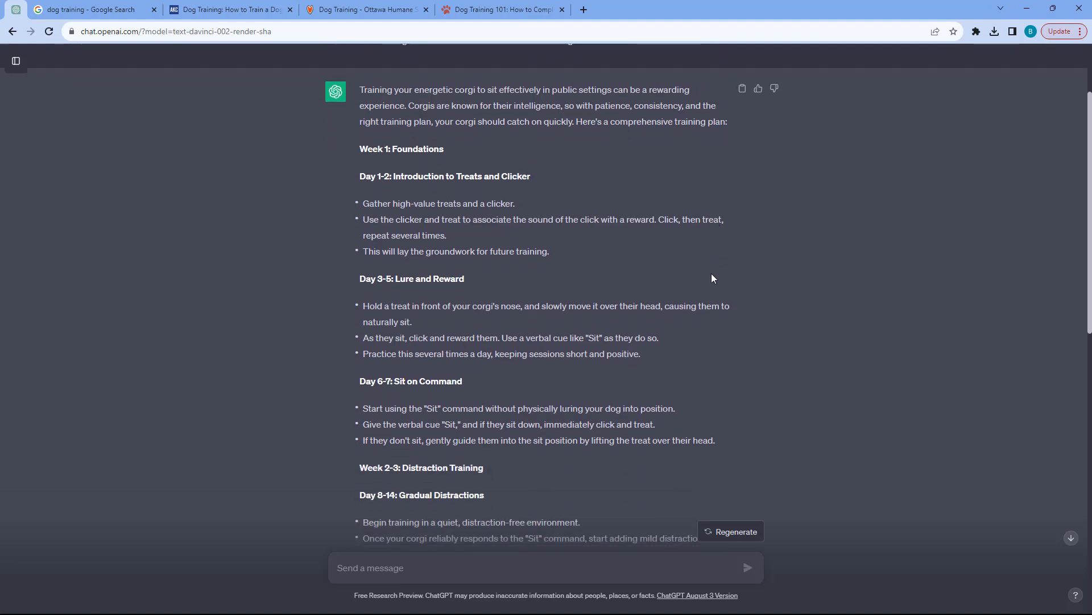
{"action": "scroll", "scroll_direction": "down", "scroll_amount": 3}
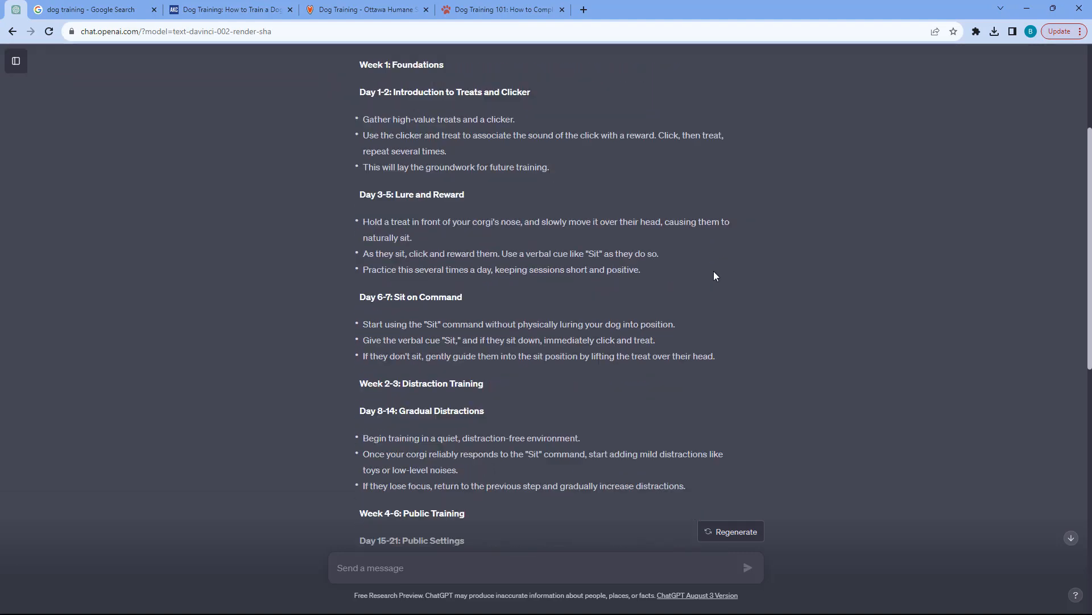
{"action": "scroll", "scroll_direction": "down", "scroll_amount": 3}
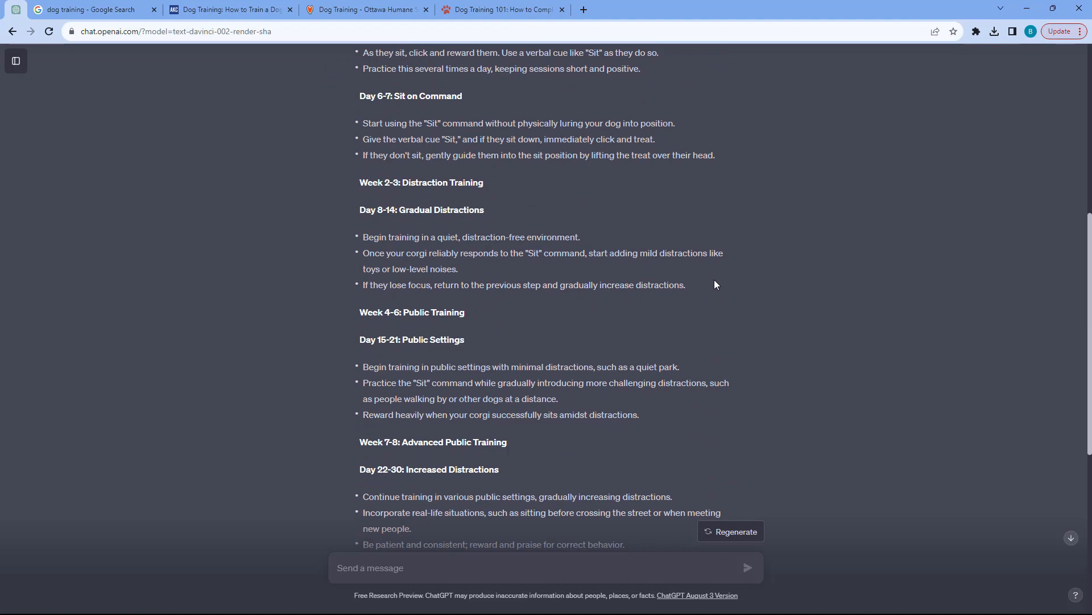
{"action": "scroll", "scroll_direction": "down", "scroll_amount": 3}
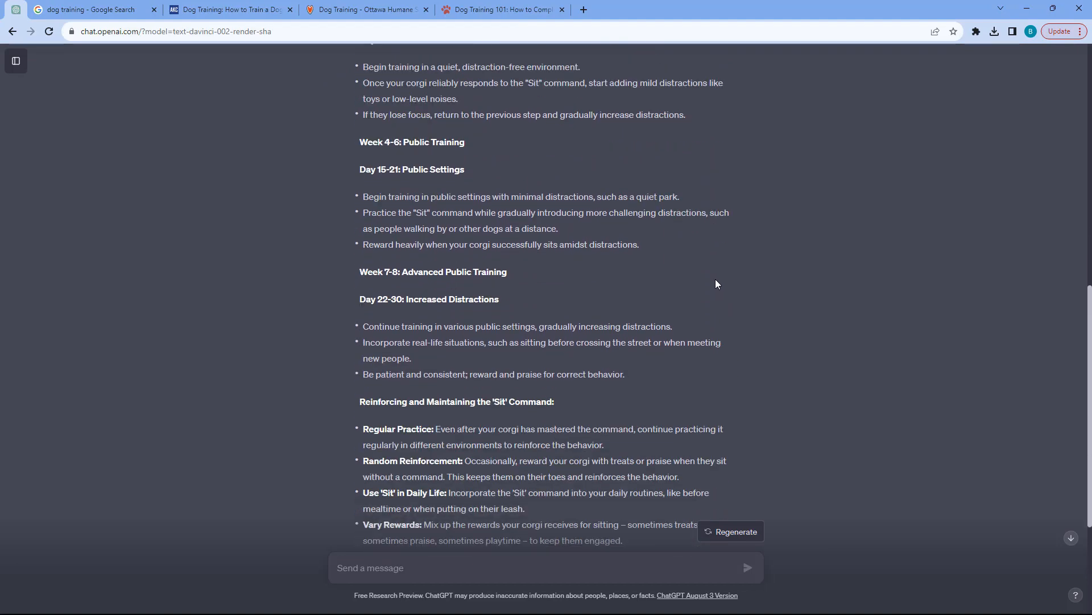
{"action": "scroll", "scroll_direction": "down", "scroll_amount": 3}
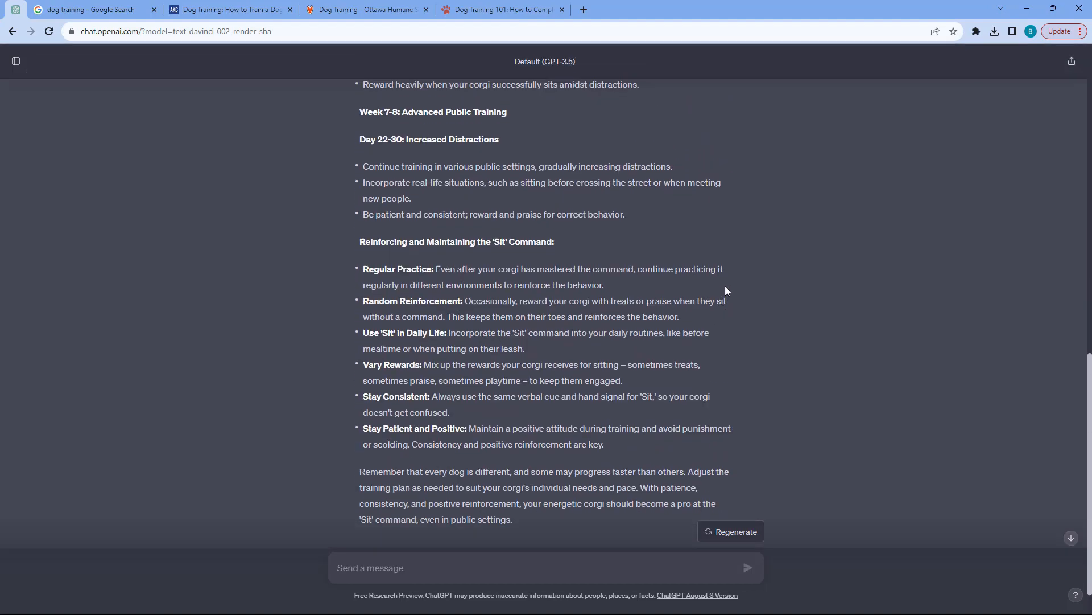
{"action": "scroll", "scroll_direction": "up", "scroll_amount": 3}
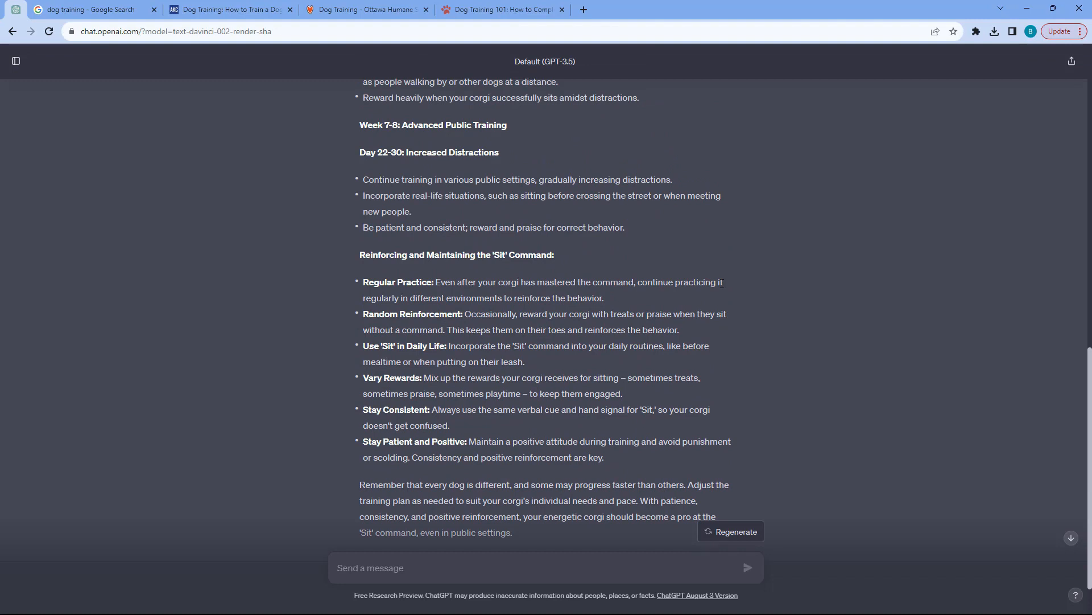
{"action": "mouse_move", "coordinate": [758, 243]}
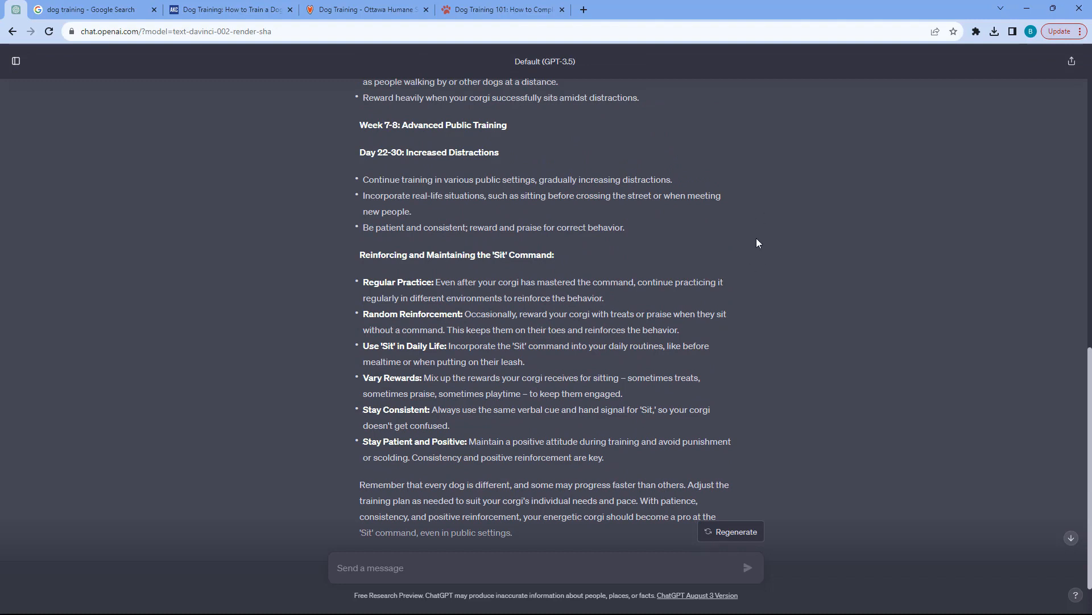
- Scroll back up to the original training request and opening week
{"action": "scroll", "scroll_direction": "down", "scroll_amount": 3}
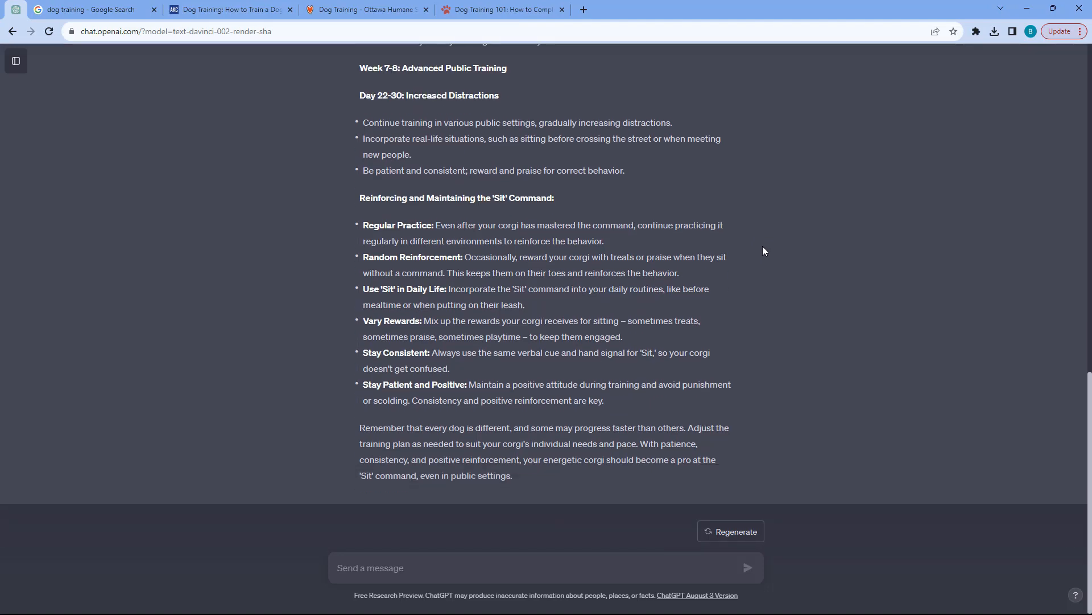
{"action": "scroll", "scroll_direction": "up", "scroll_amount": 3}
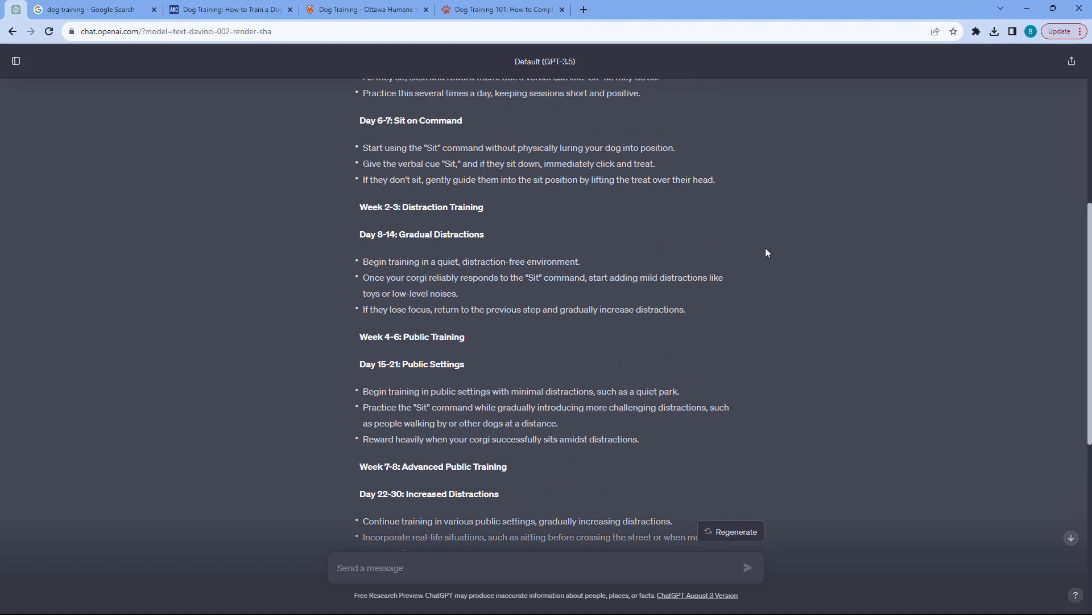
{"action": "scroll", "scroll_direction": "up", "scroll_amount": 3}
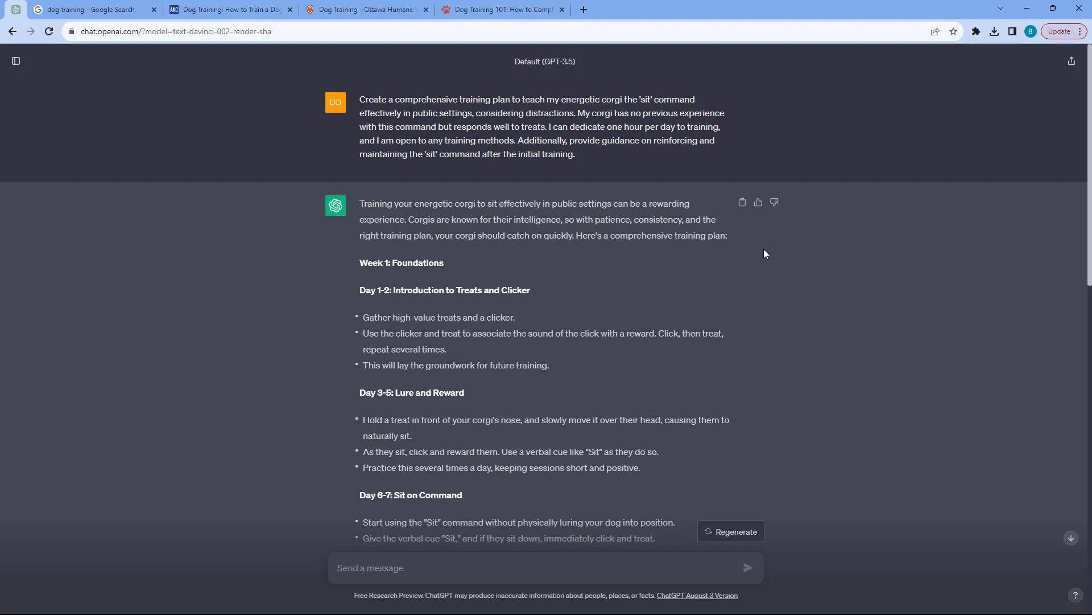
{"action": "scroll", "scroll_direction": "down", "scroll_amount": 3}
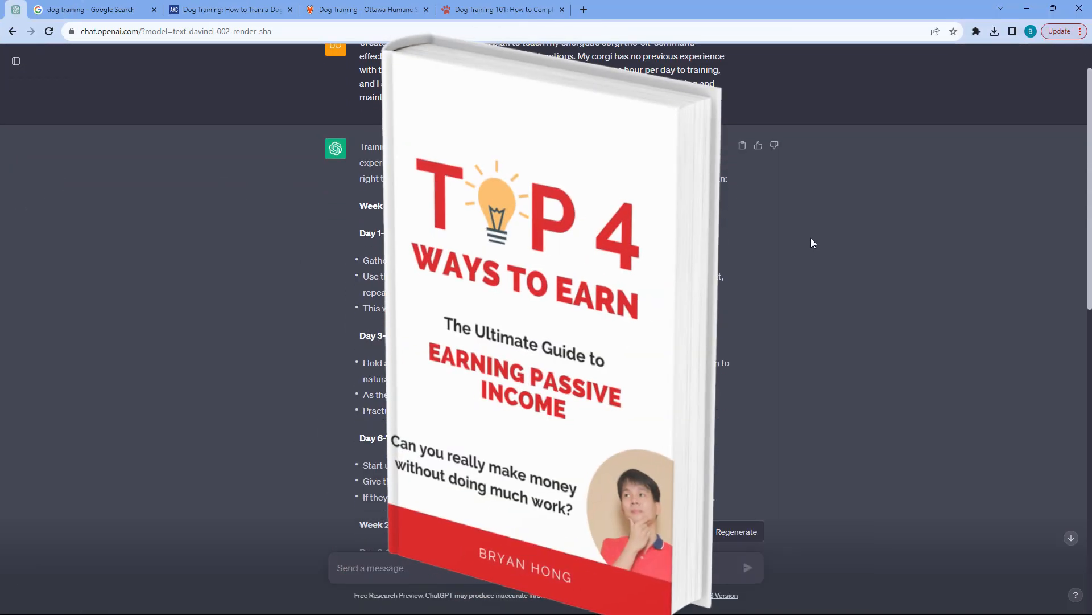
- Scroll down from the prompt through the Week 1 and Week 2-3 sections
{"action": "scroll", "scroll_direction": "down", "scroll_amount": 3}
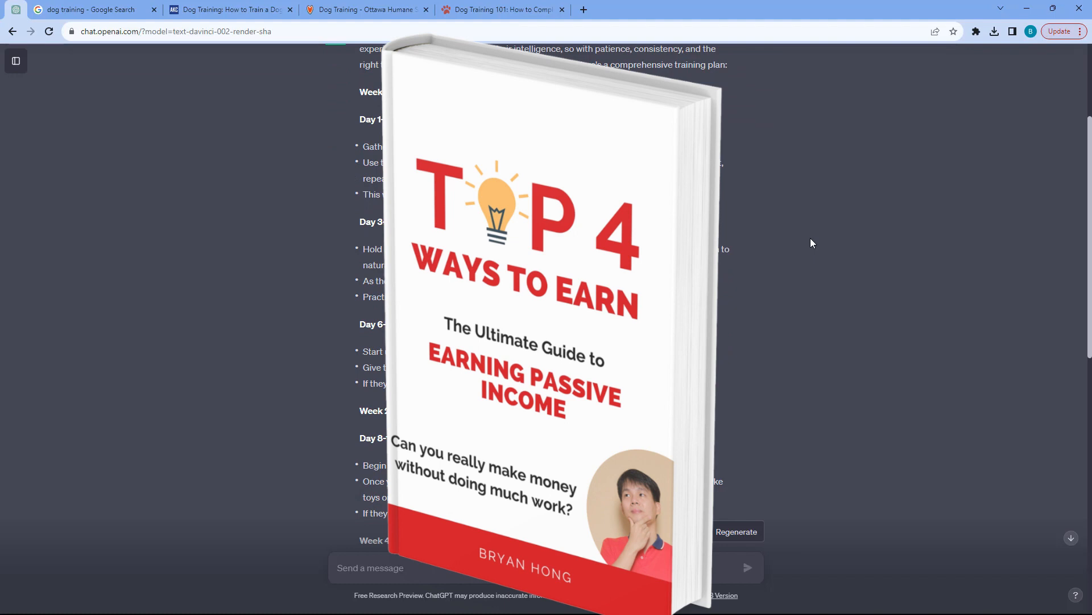
{"action": "scroll", "scroll_direction": "down", "scroll_amount": 3}
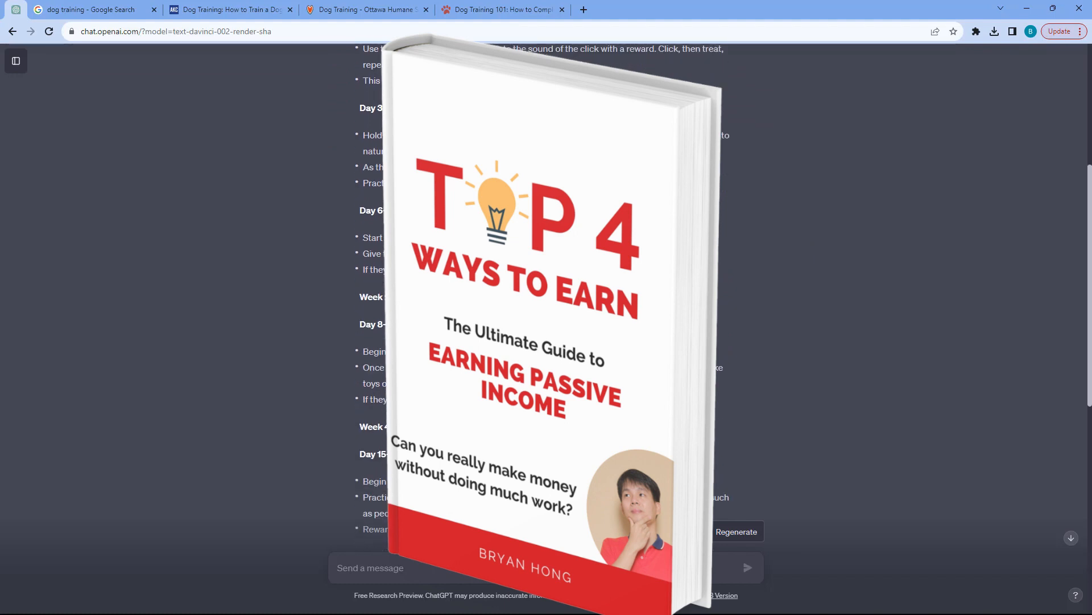